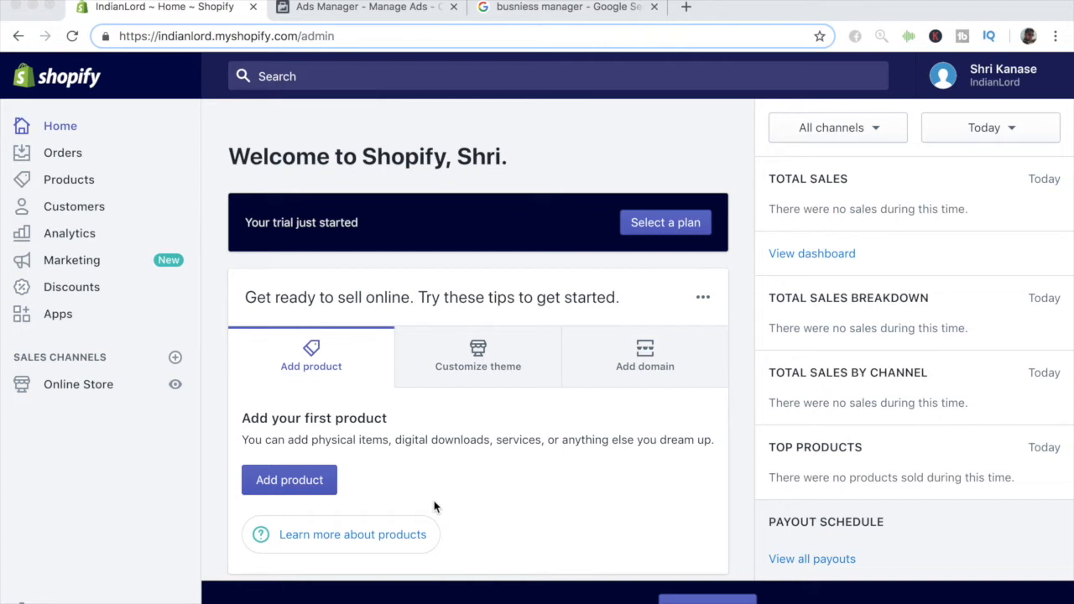
pyautogui.moveTo(435, 483)
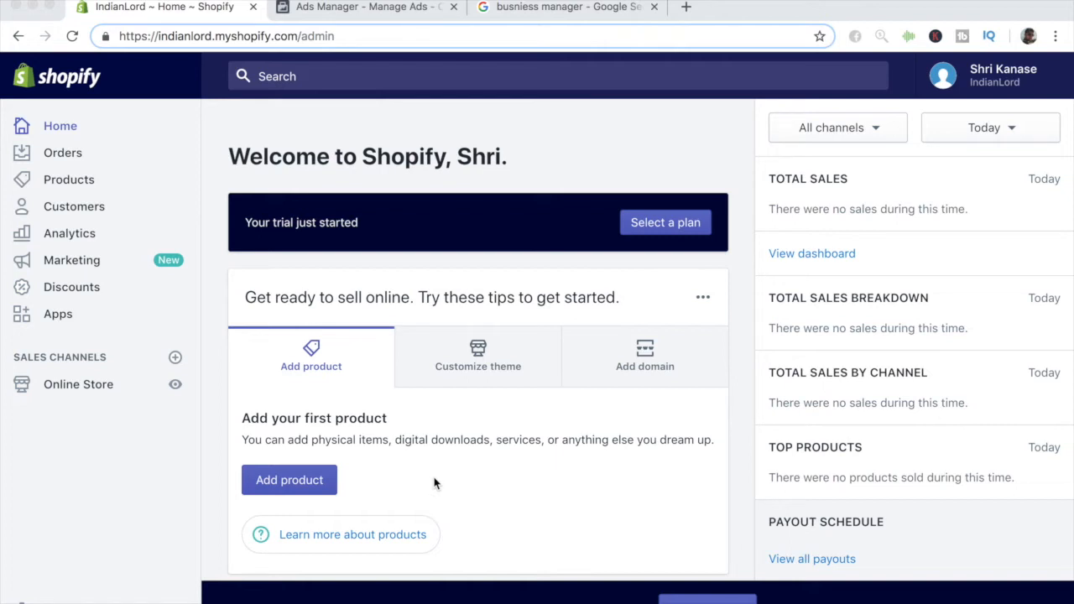
pyautogui.moveTo(435, 341)
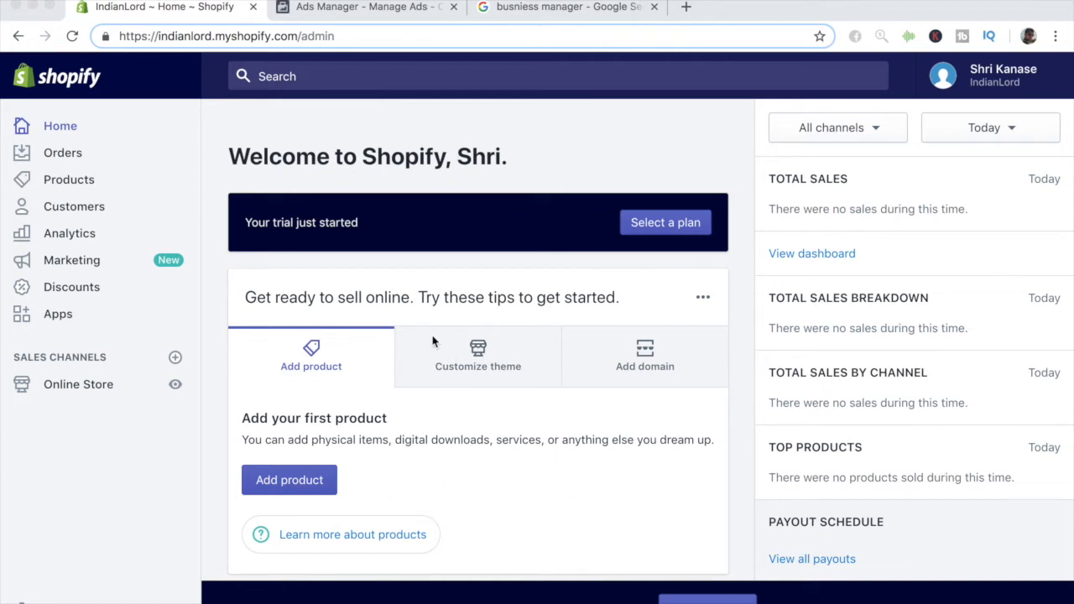
# - Open the business.facebook.com Business Manager Overview result from the Google business manager search
pyautogui.scroll(-3)
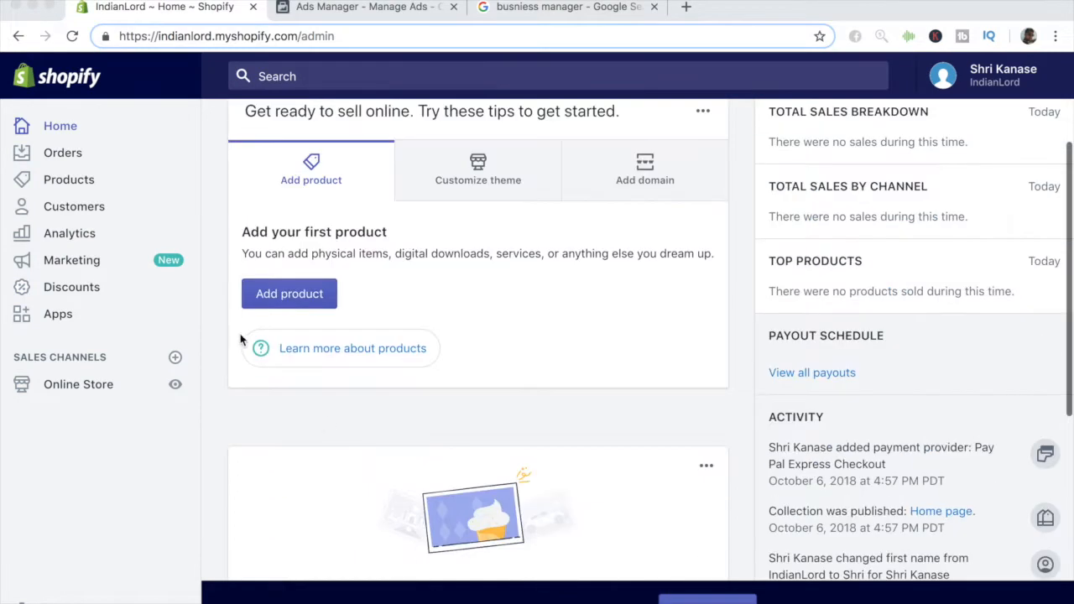
pyautogui.scroll(3)
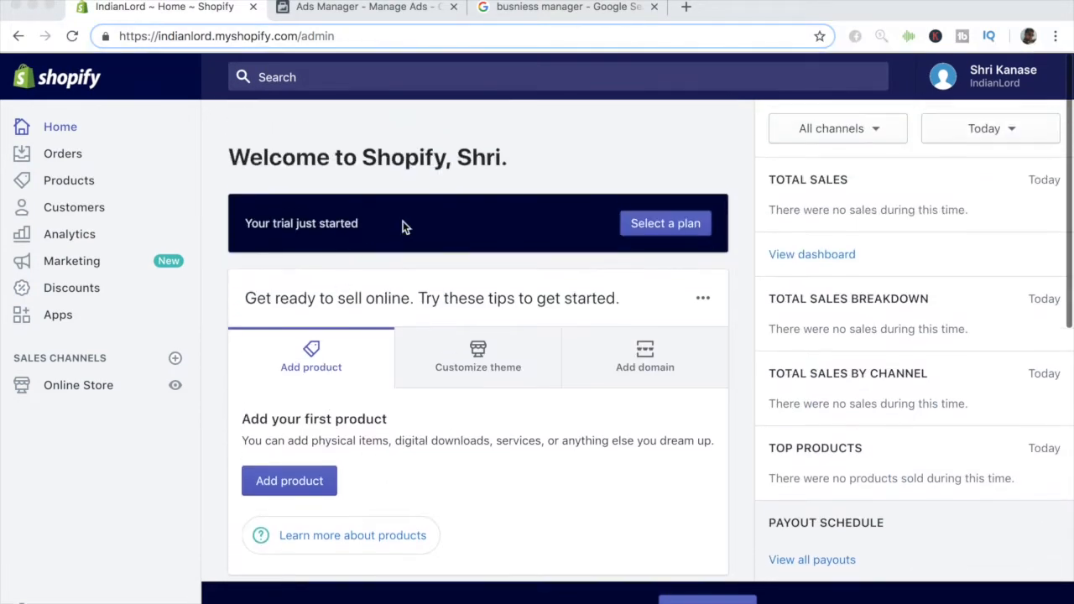
pyautogui.moveTo(578, 434)
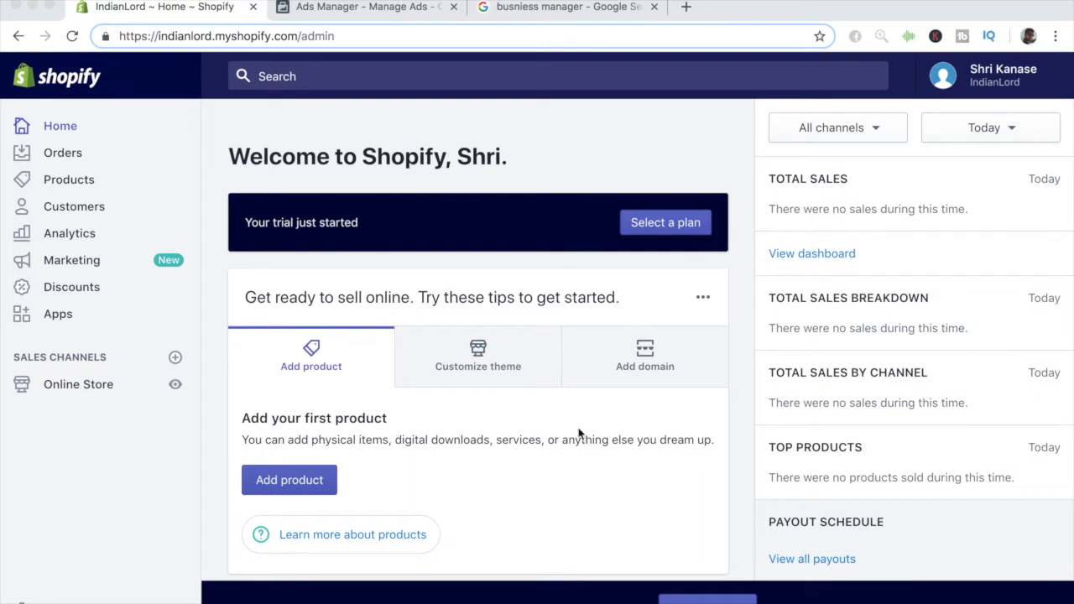
pyautogui.moveTo(528, 462)
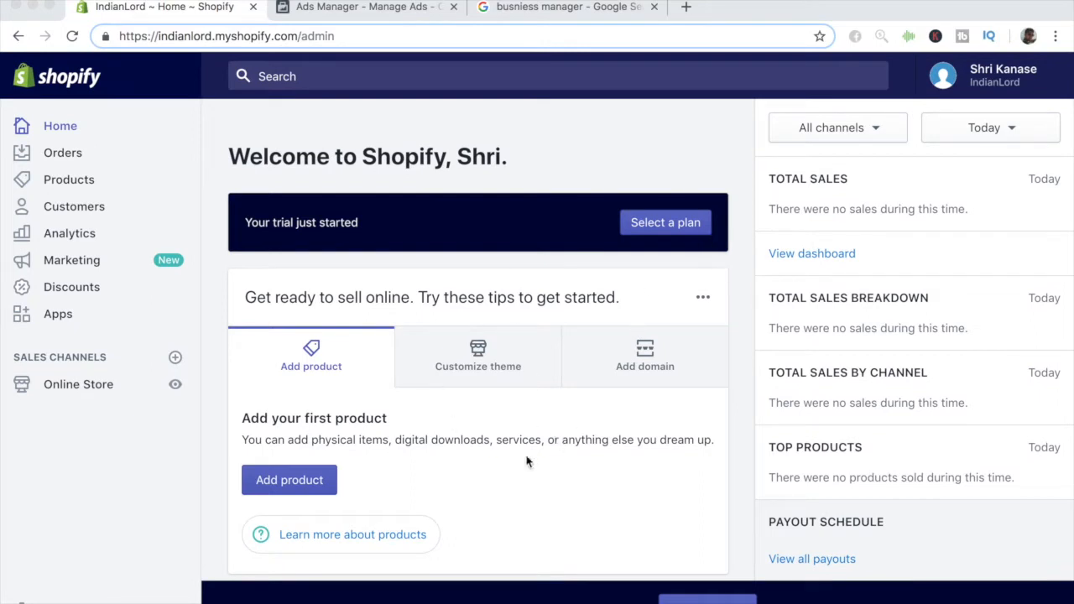
pyautogui.moveTo(157, 361)
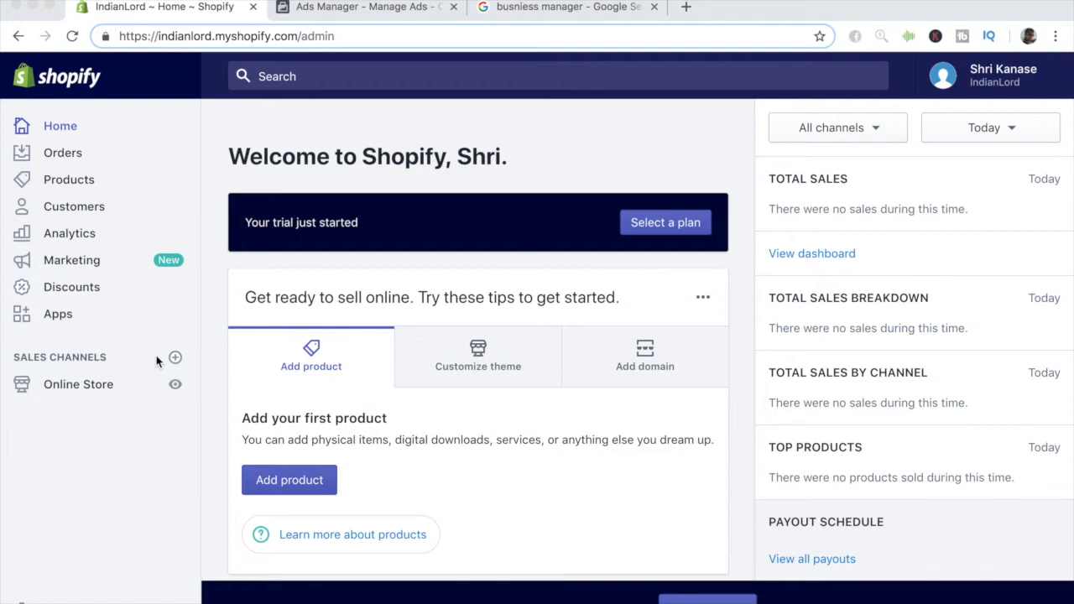
pyautogui.moveTo(326, 258)
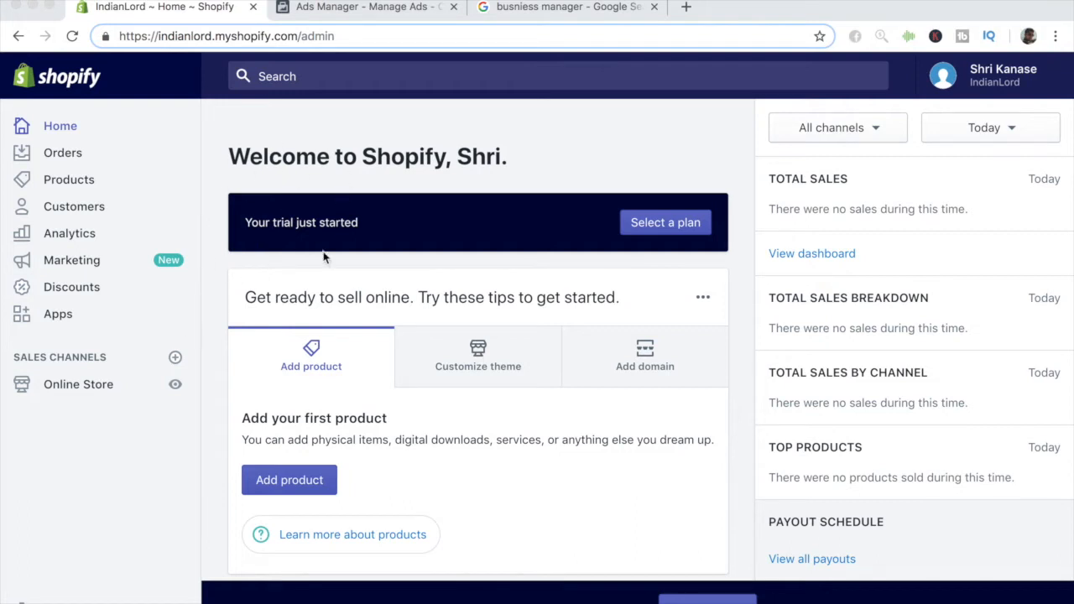
pyautogui.moveTo(350, 268)
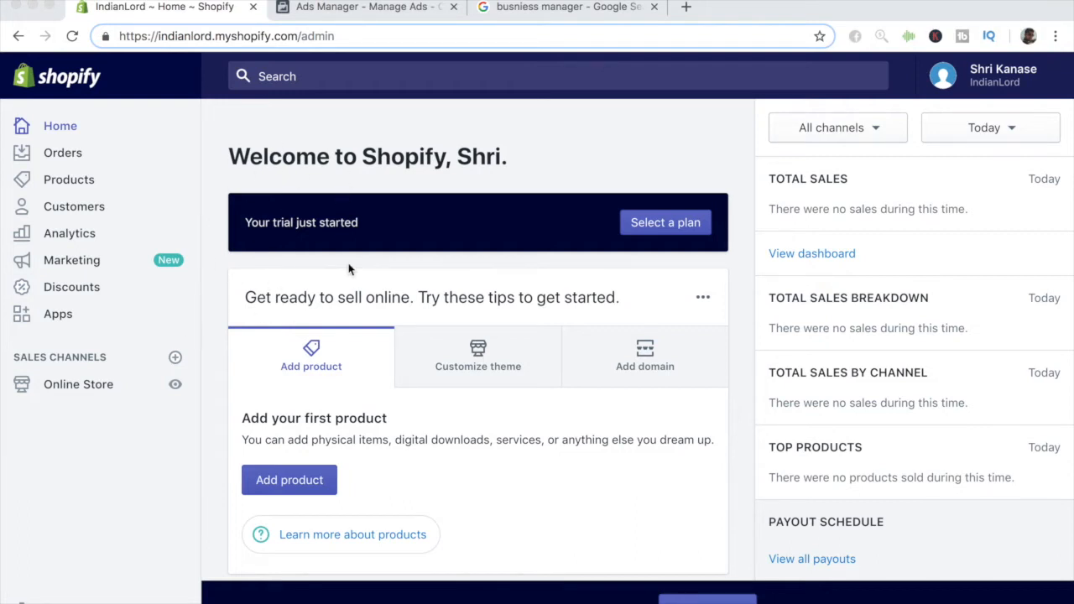
pyautogui.moveTo(450, 168)
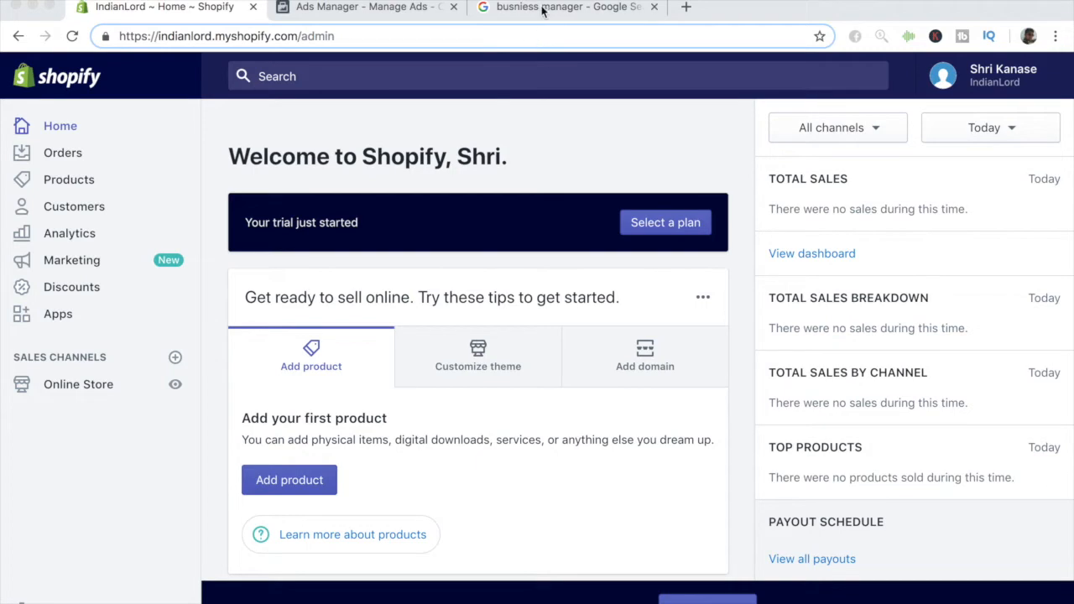
pyautogui.click(567, 6)
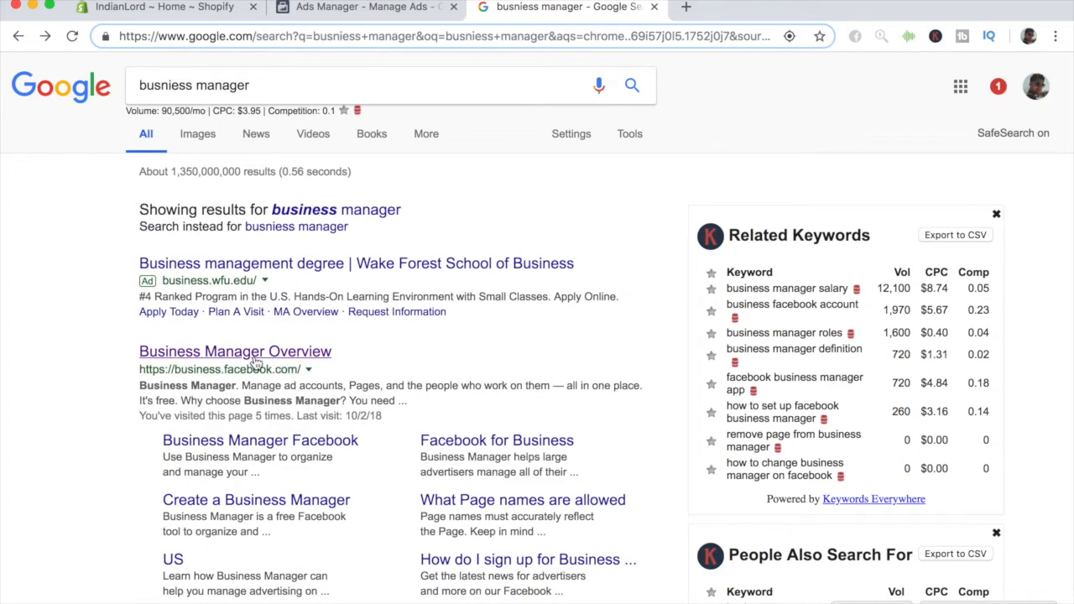
pyautogui.click(235, 351)
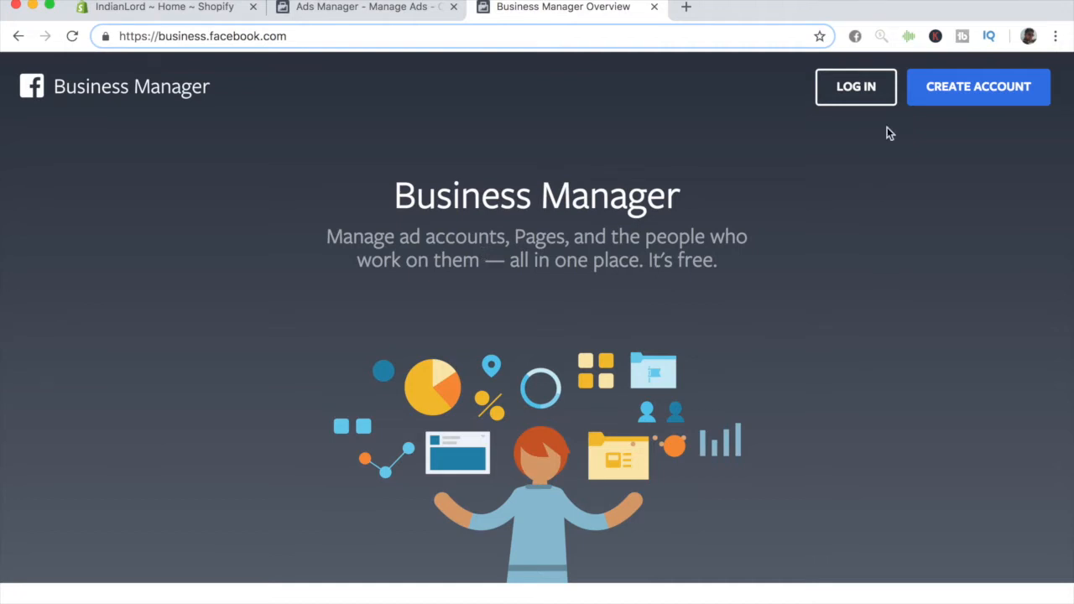
pyautogui.moveTo(727, 172)
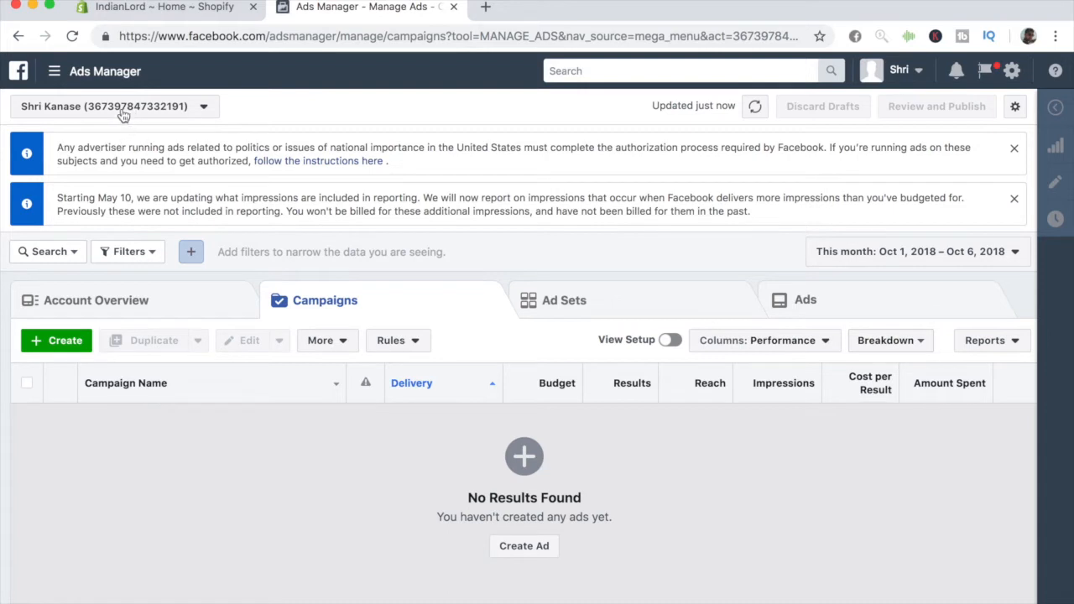
pyautogui.moveTo(136, 144)
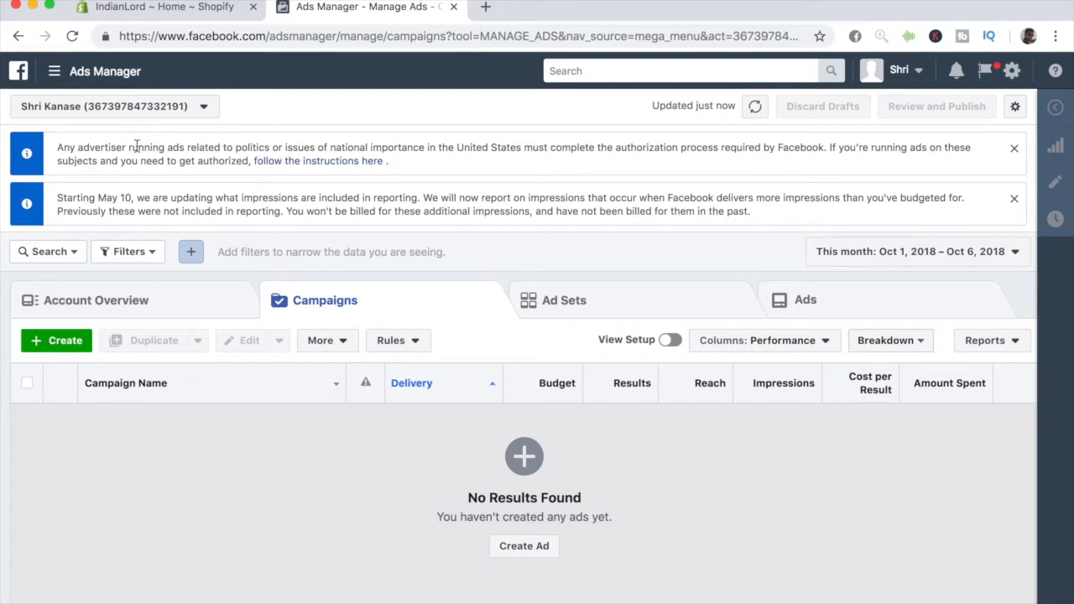
pyautogui.moveTo(54, 71)
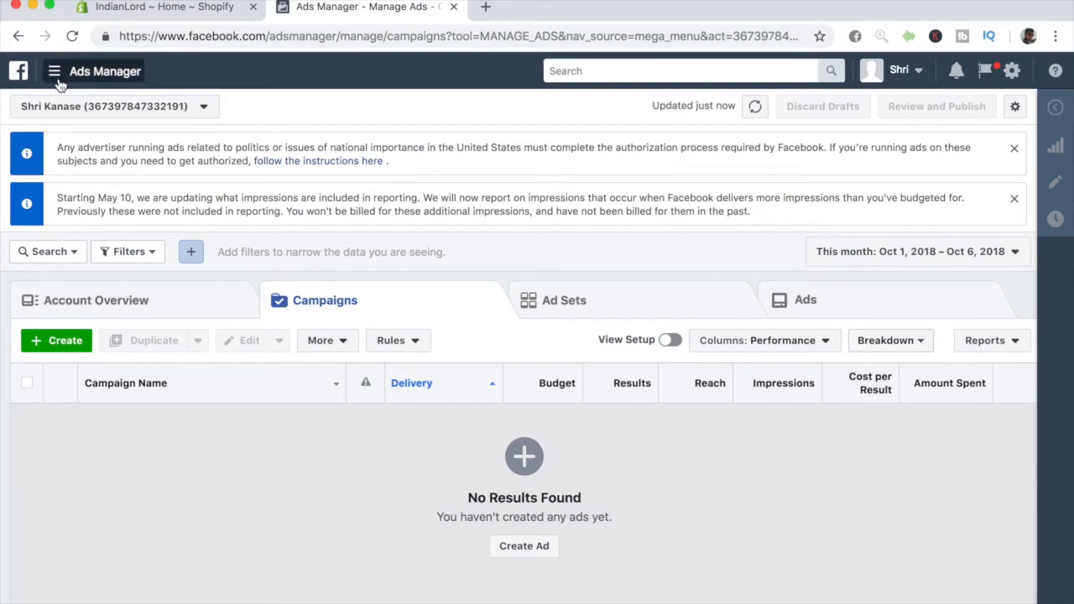
# - Open the Ads Manager hamburger menu listing all Facebook advertising tools
pyautogui.click(55, 71)
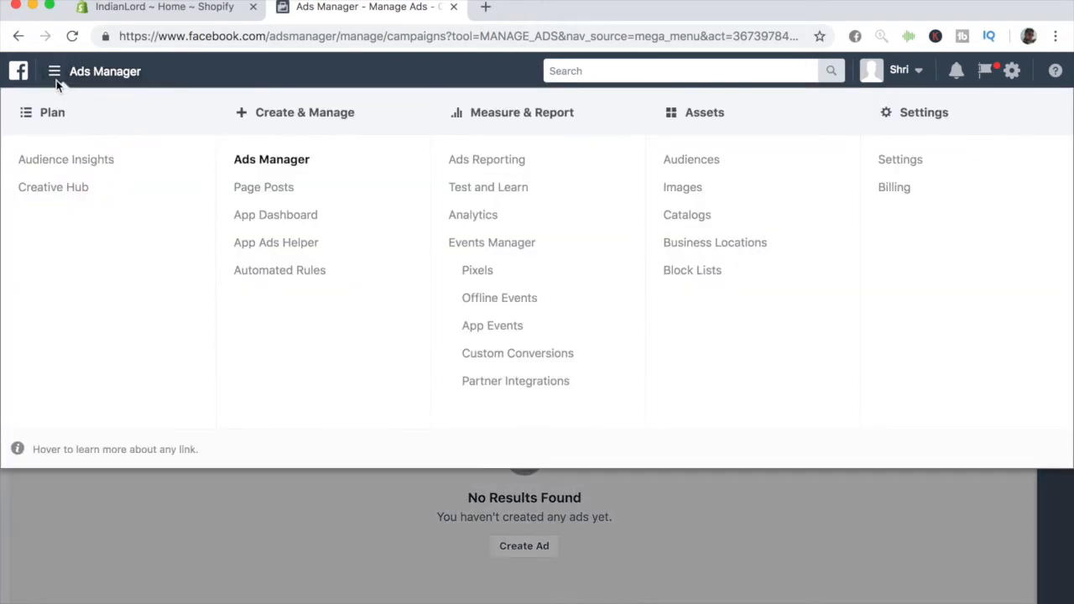
pyautogui.moveTo(225, 167)
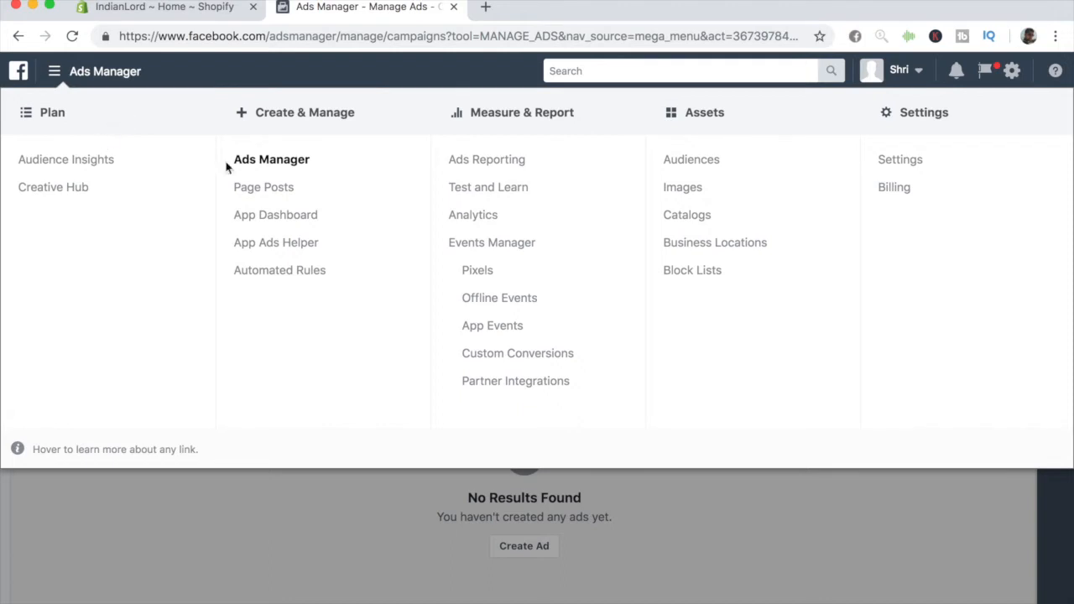
pyautogui.moveTo(76, 126)
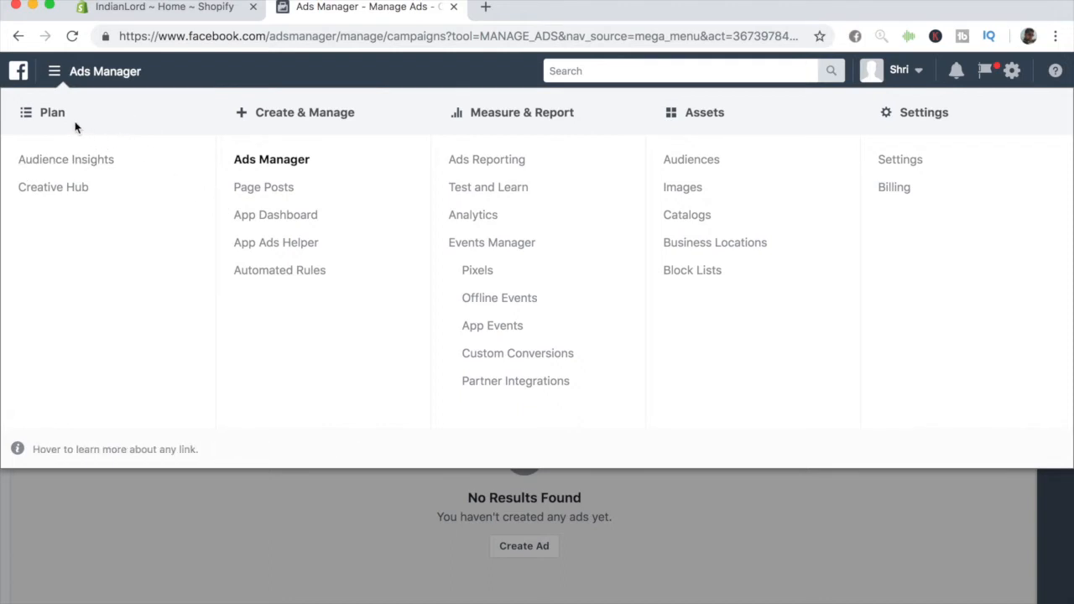
pyautogui.moveTo(555, 146)
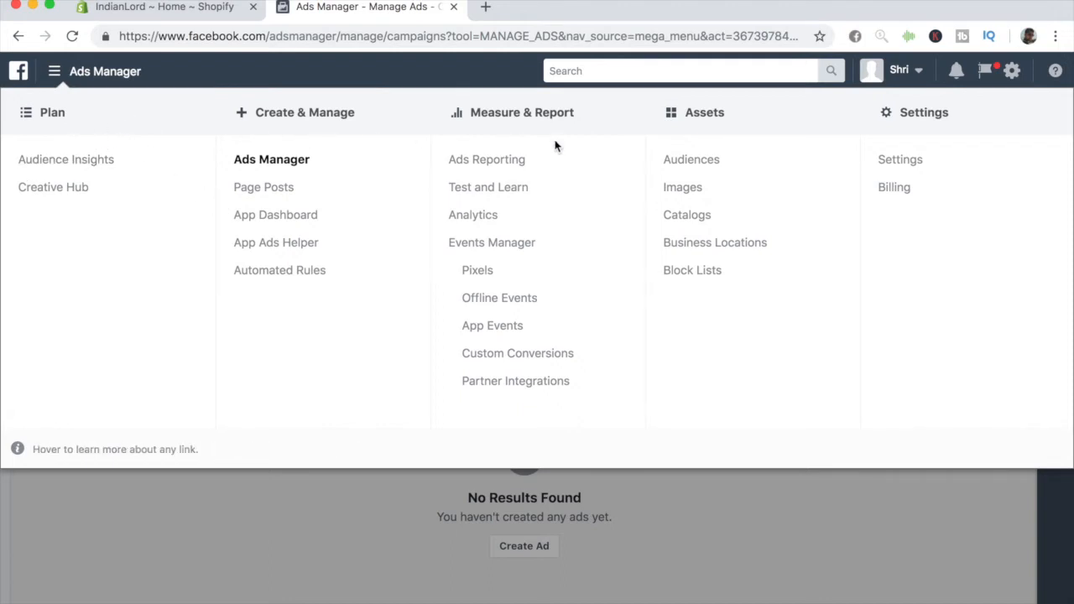
pyautogui.moveTo(633, 127)
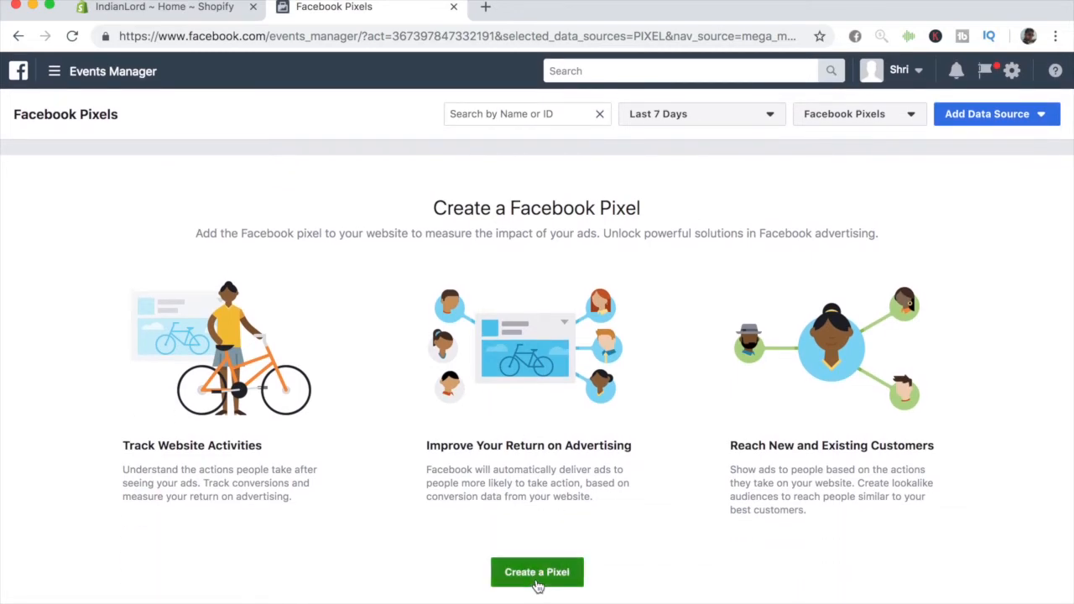
# - Create a new pixel named 'IndianLord Pixel' in Events Manager
pyautogui.click(536, 571)
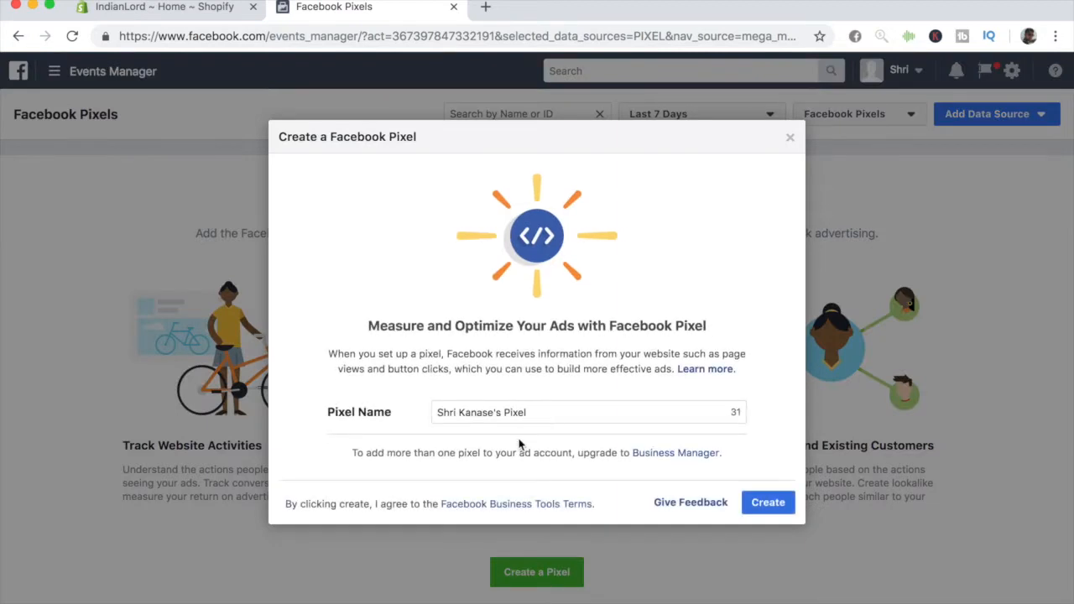
pyautogui.moveTo(380, 435)
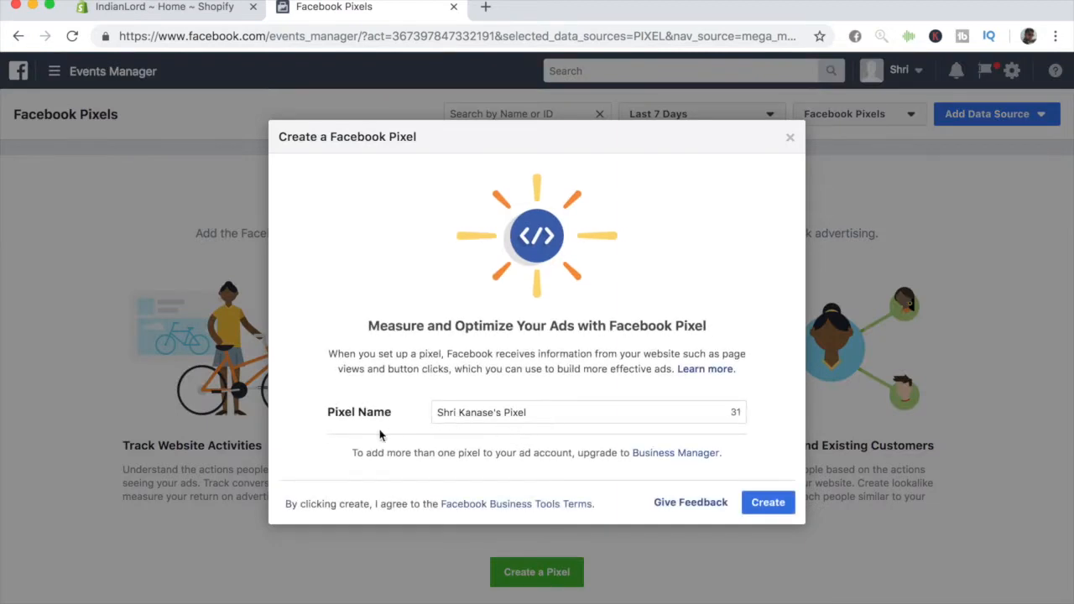
pyautogui.moveTo(407, 440)
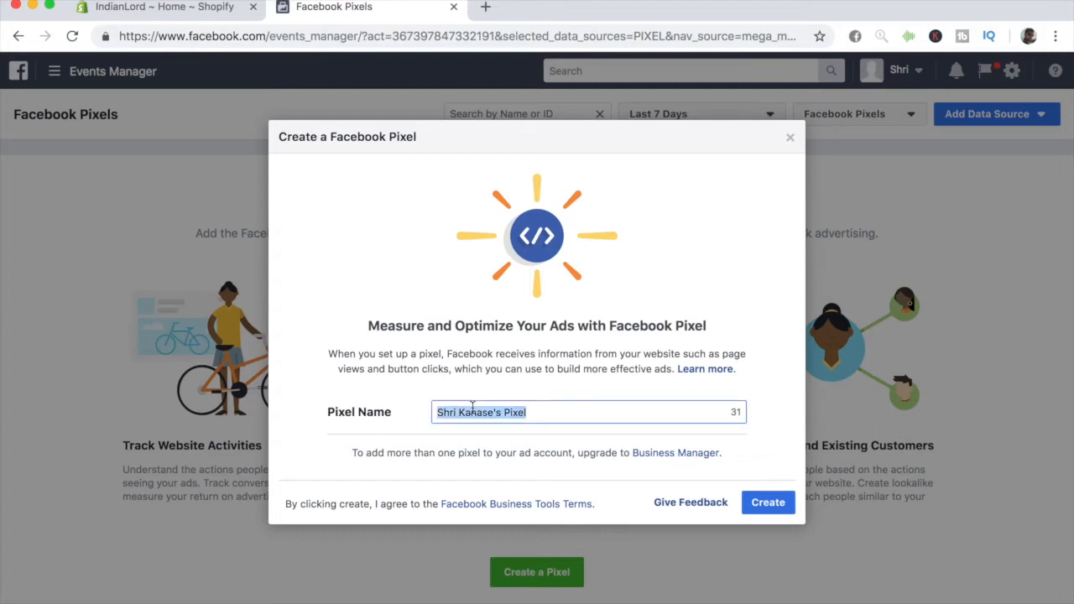
pyautogui.write('IndianLord Pixel')
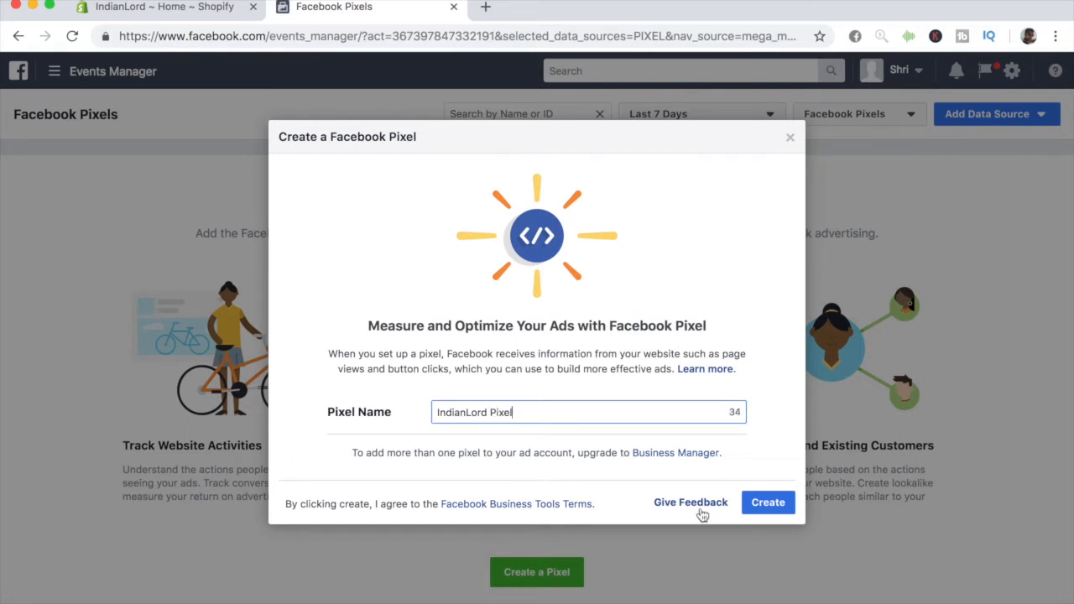
pyautogui.click(767, 502)
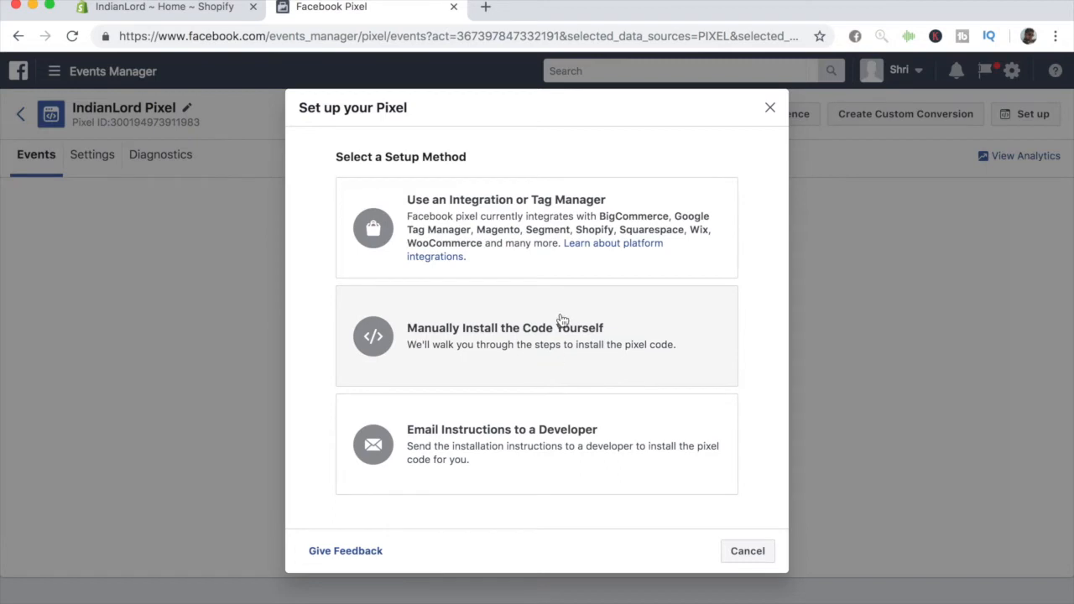
pyautogui.moveTo(363, 122)
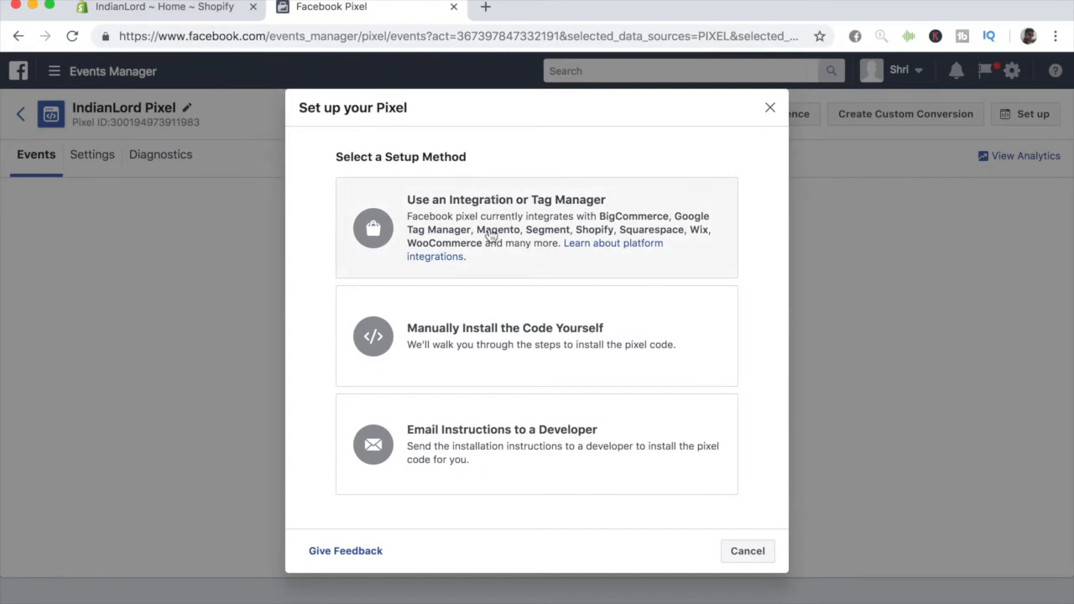
pyautogui.moveTo(598, 242)
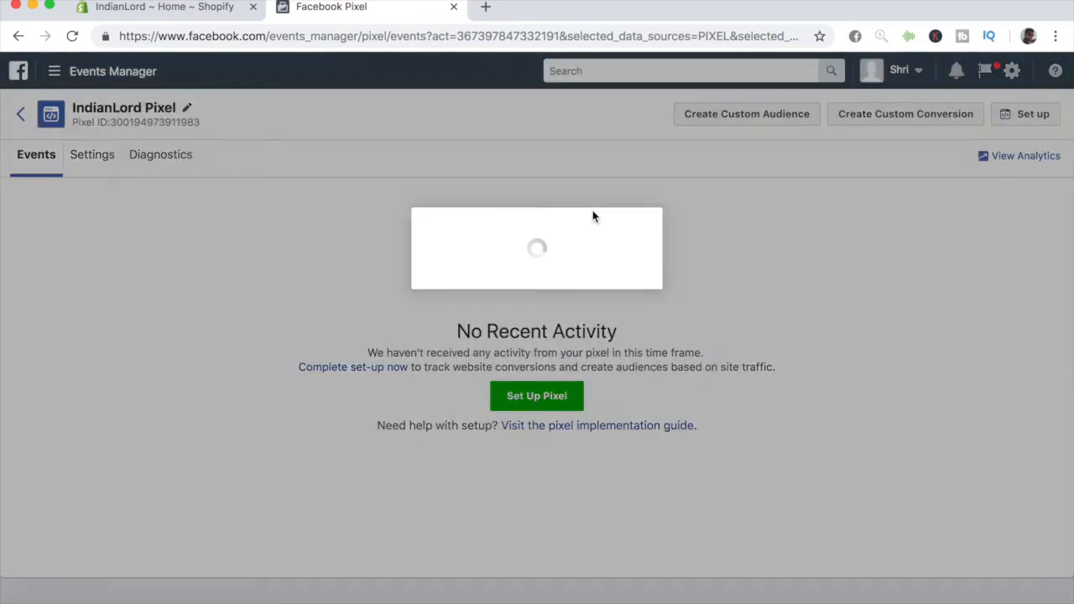
pyautogui.click(536, 395)
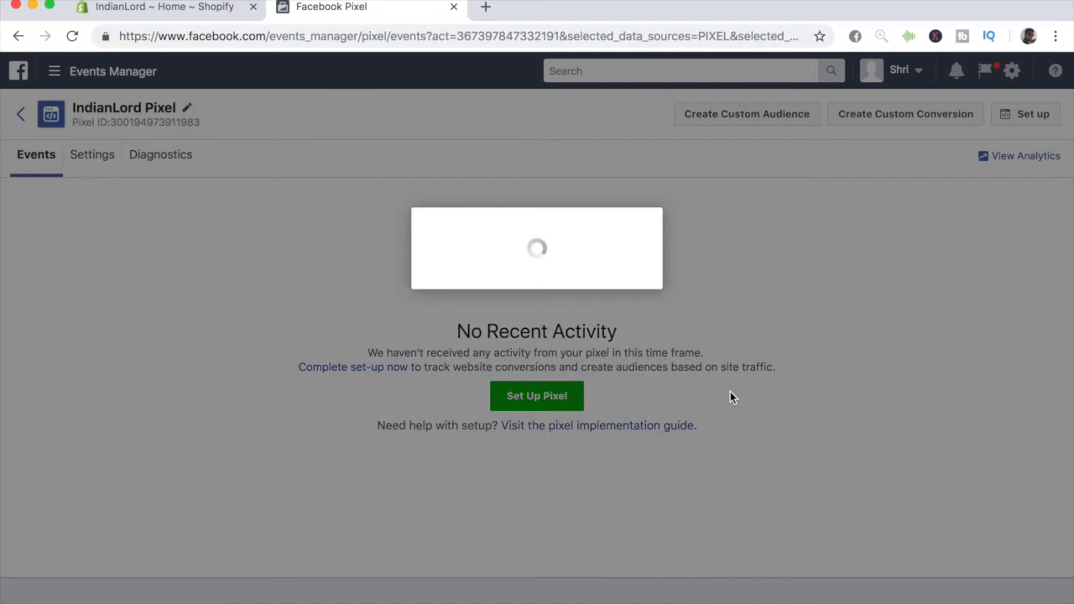
pyautogui.click(536, 395)
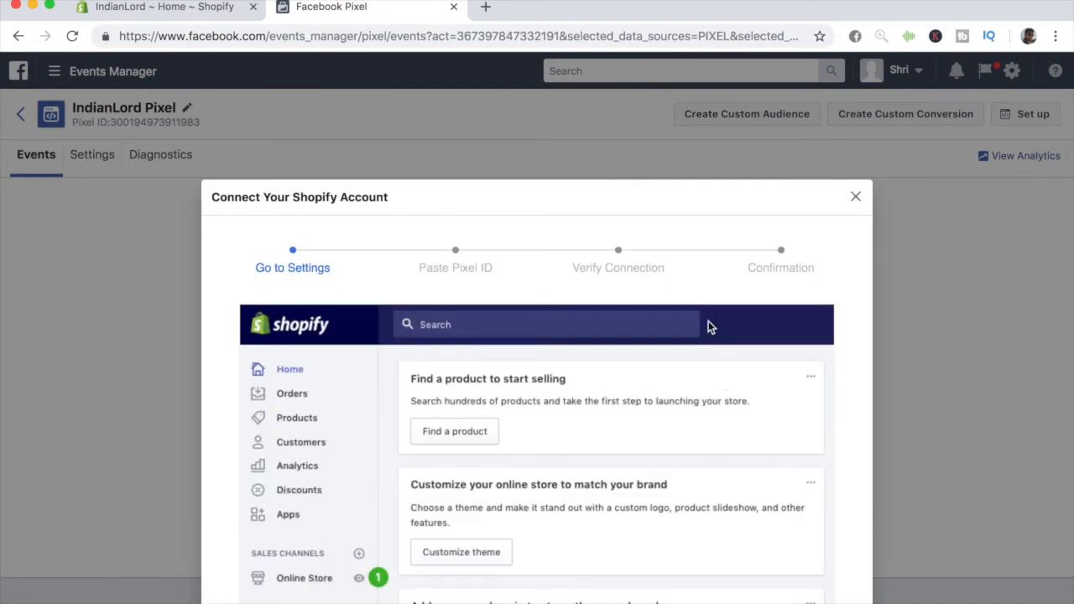
pyautogui.scroll(-3)
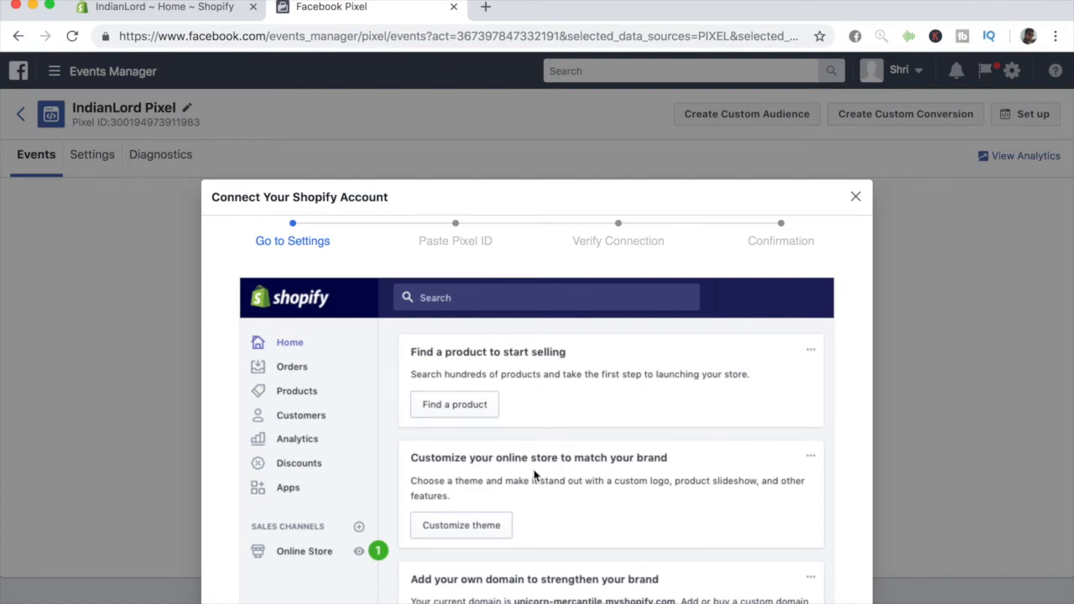
pyautogui.scroll(-3)
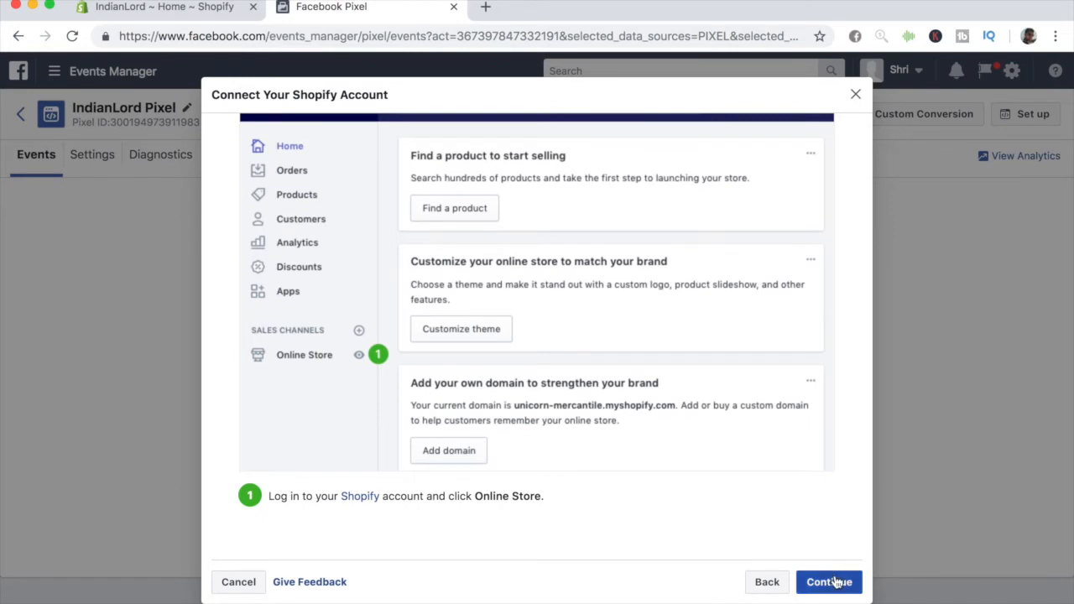
pyautogui.click(828, 581)
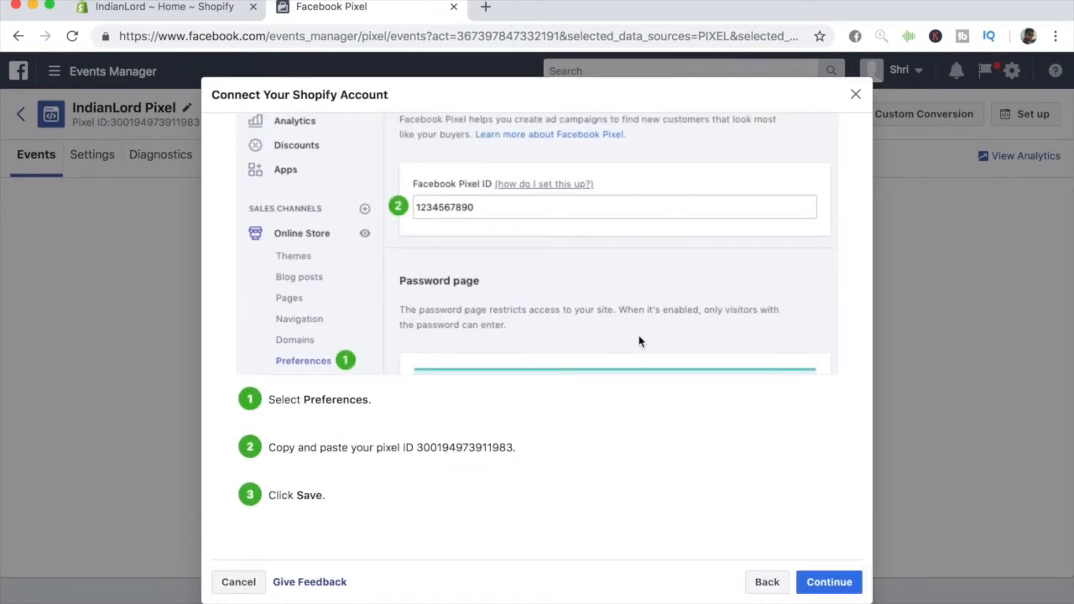
pyautogui.moveTo(419, 460)
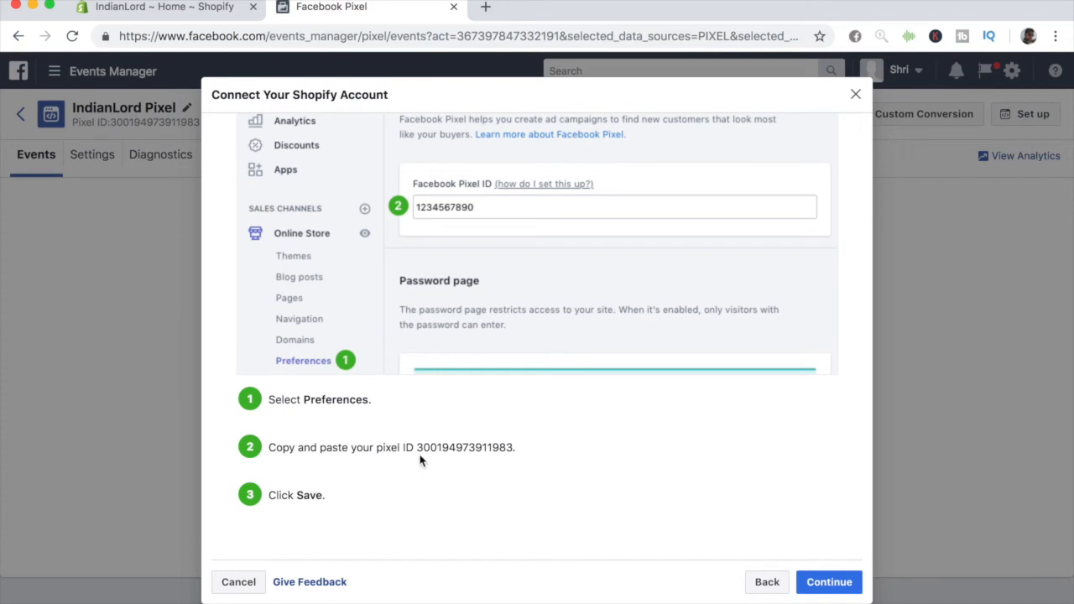
pyautogui.moveTo(453, 446)
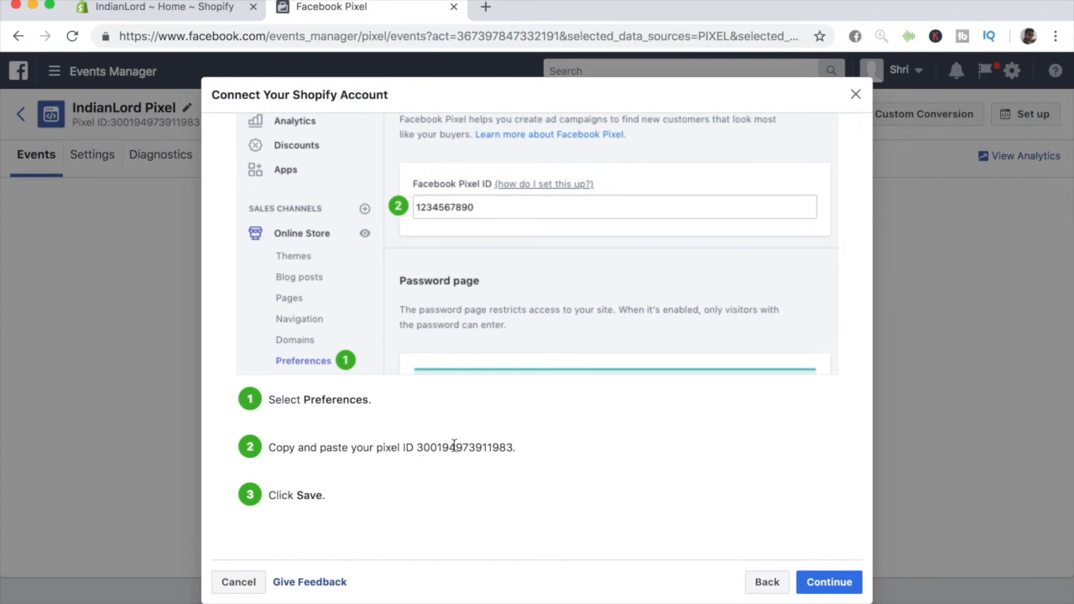
pyautogui.doubleClick(465, 447)
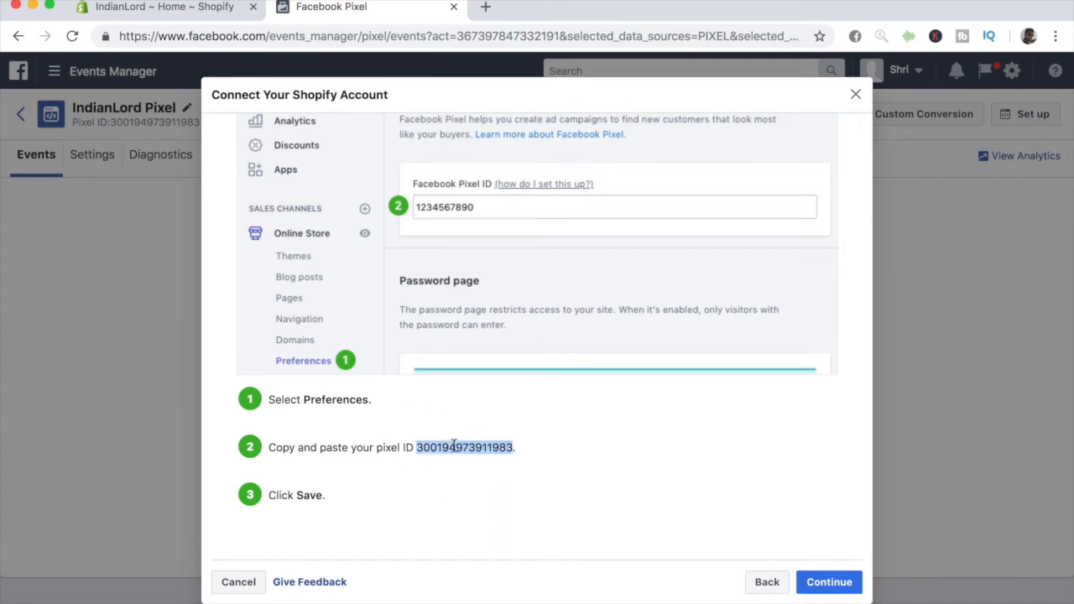
pyautogui.click(159, 7)
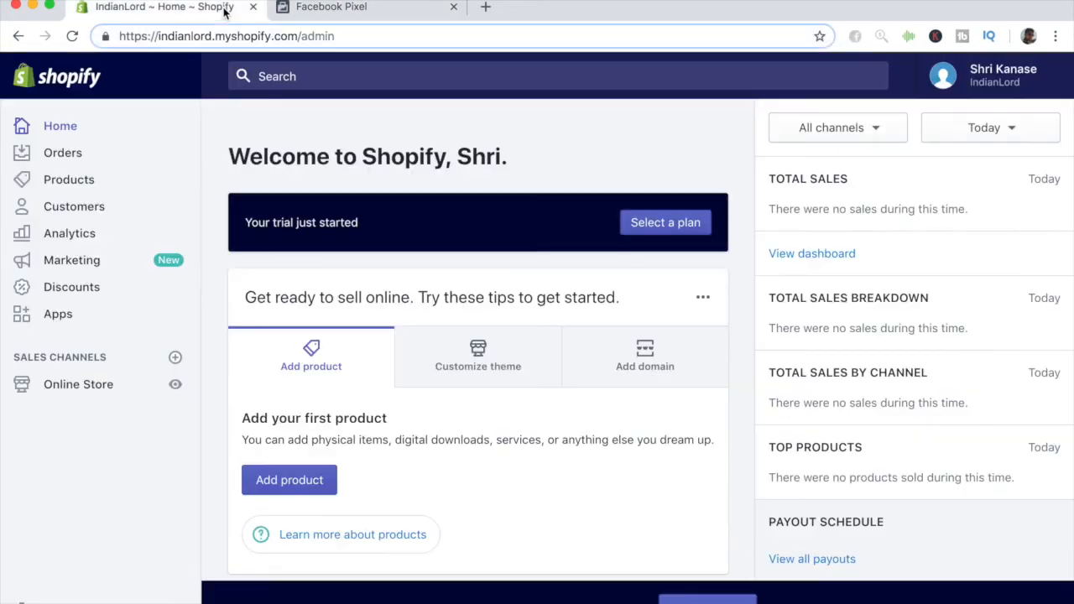
pyautogui.moveTo(271, 322)
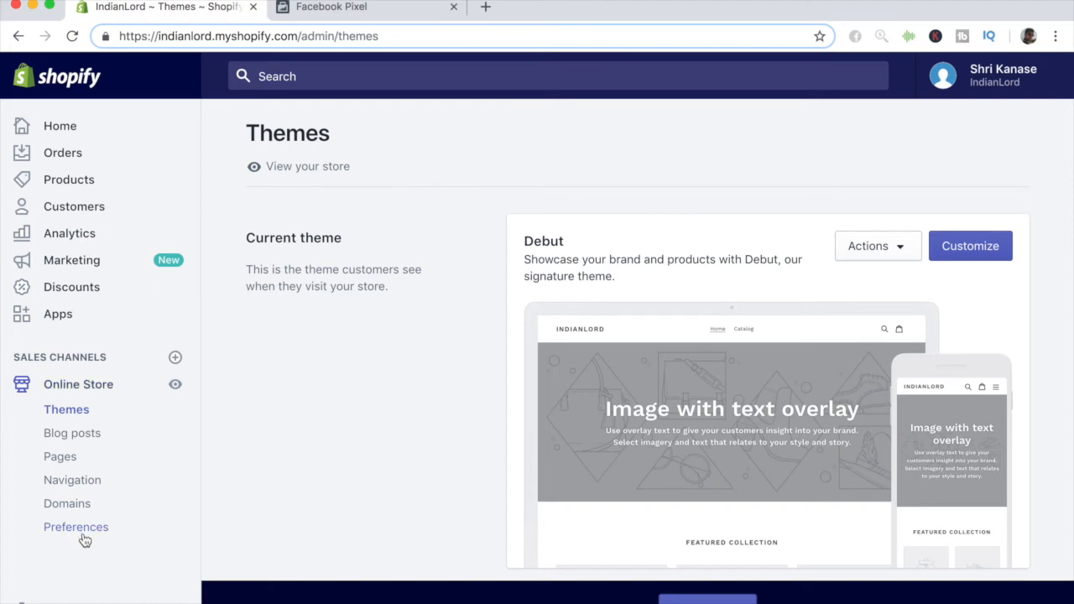
pyautogui.click(76, 527)
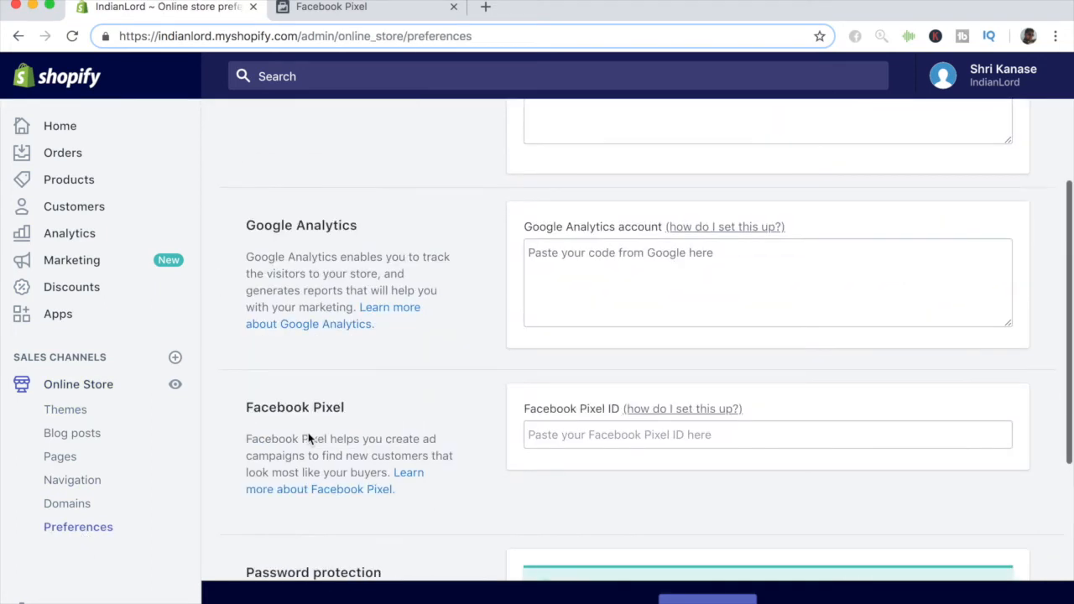
pyautogui.scroll(-3)
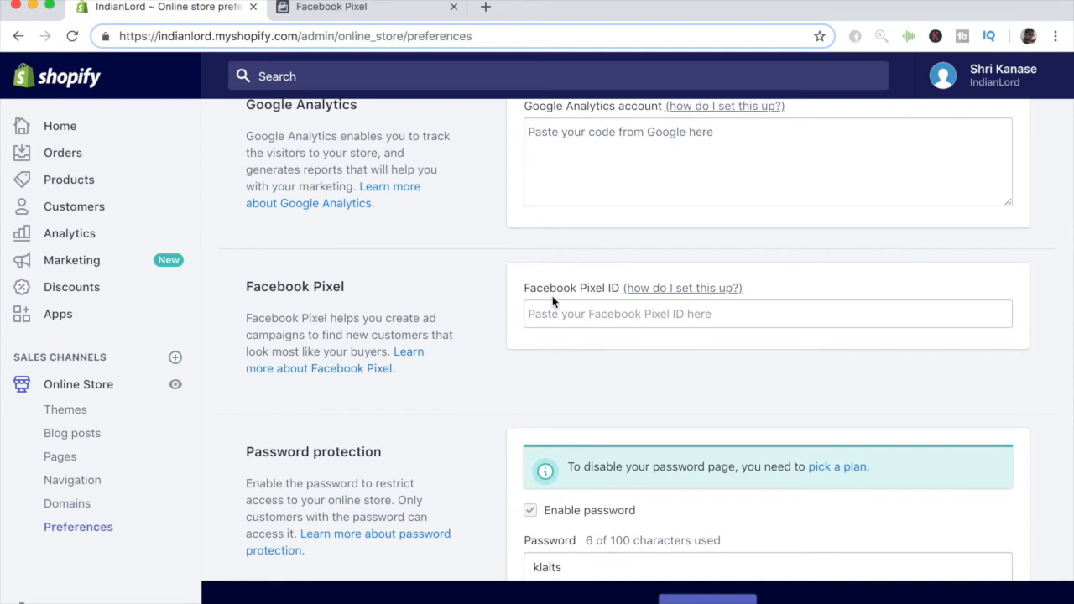
pyautogui.click(587, 314)
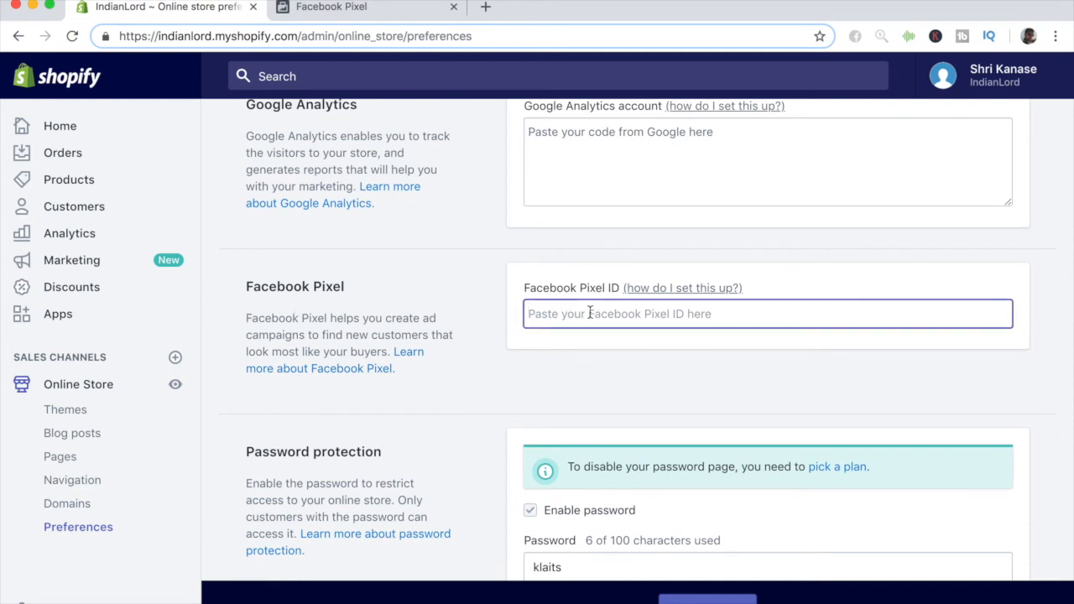
pyautogui.write('300194973911983')
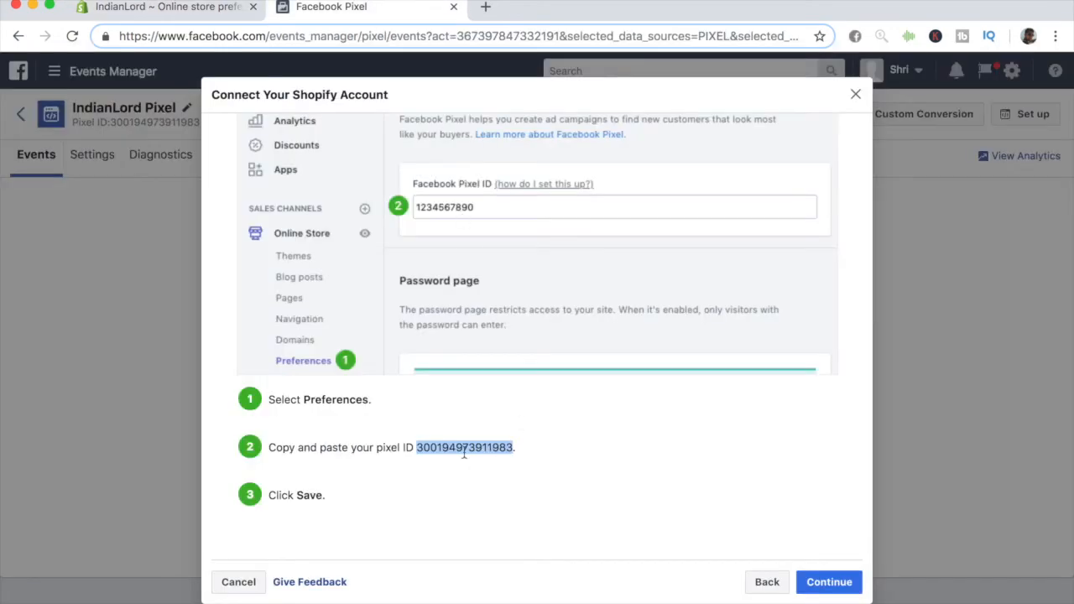
pyautogui.moveTo(422, 464)
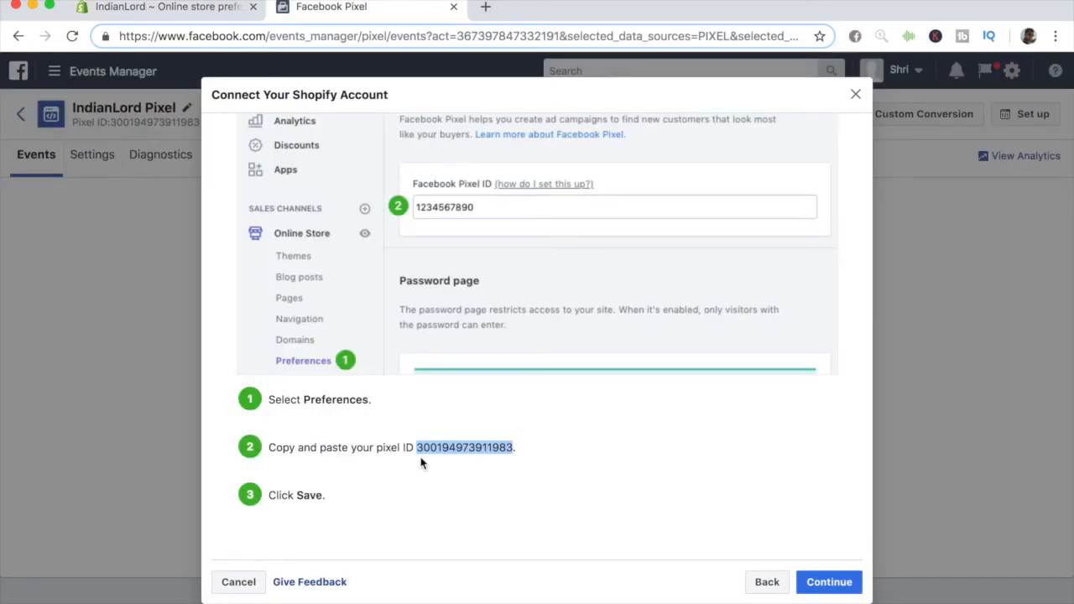
pyautogui.click(168, 7)
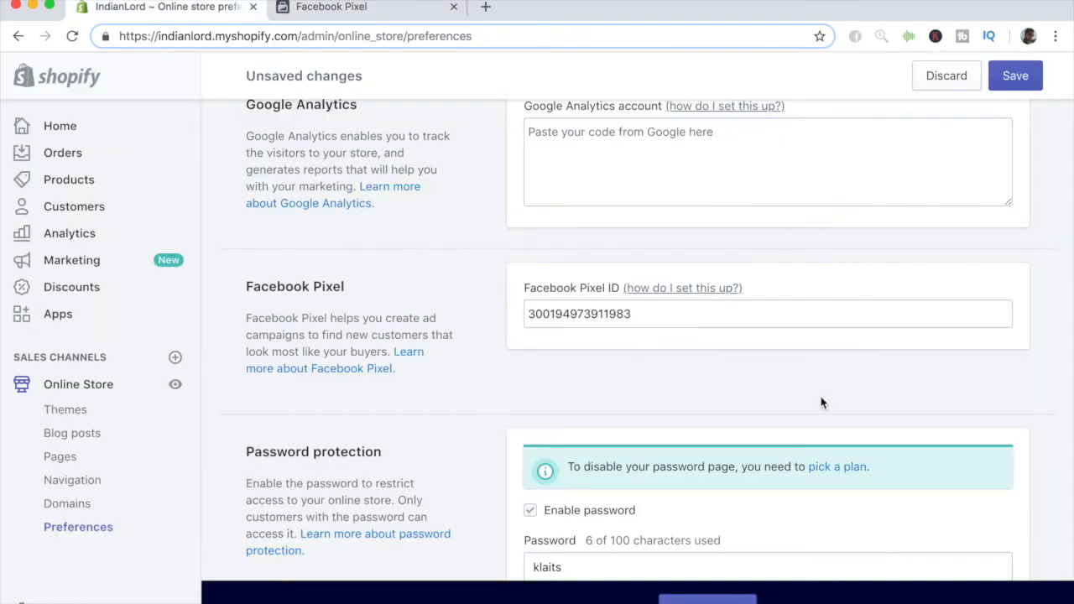
pyautogui.click(1015, 75)
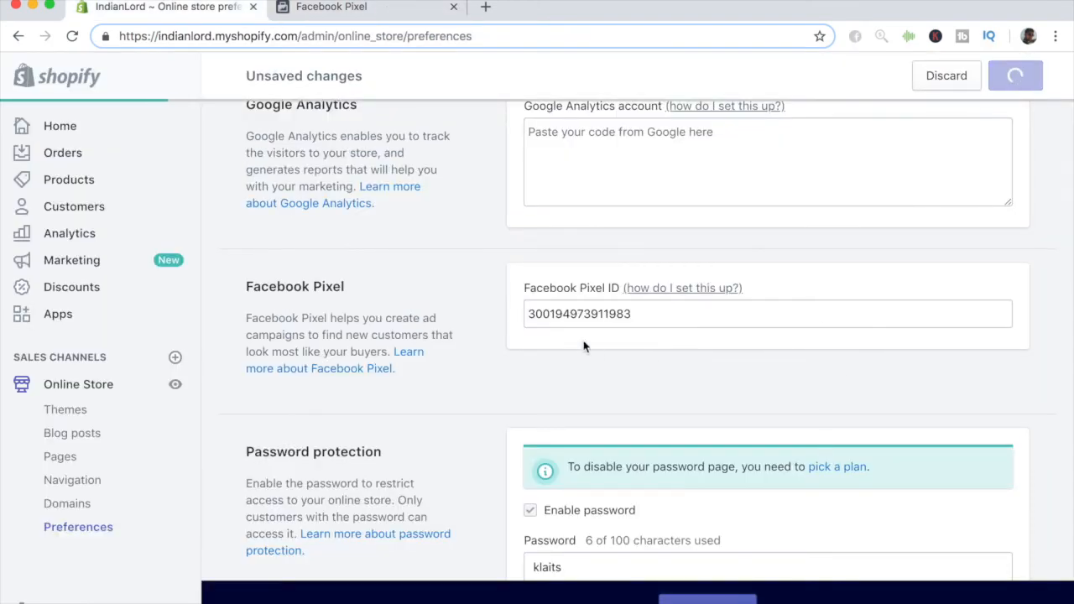
pyautogui.click(1015, 76)
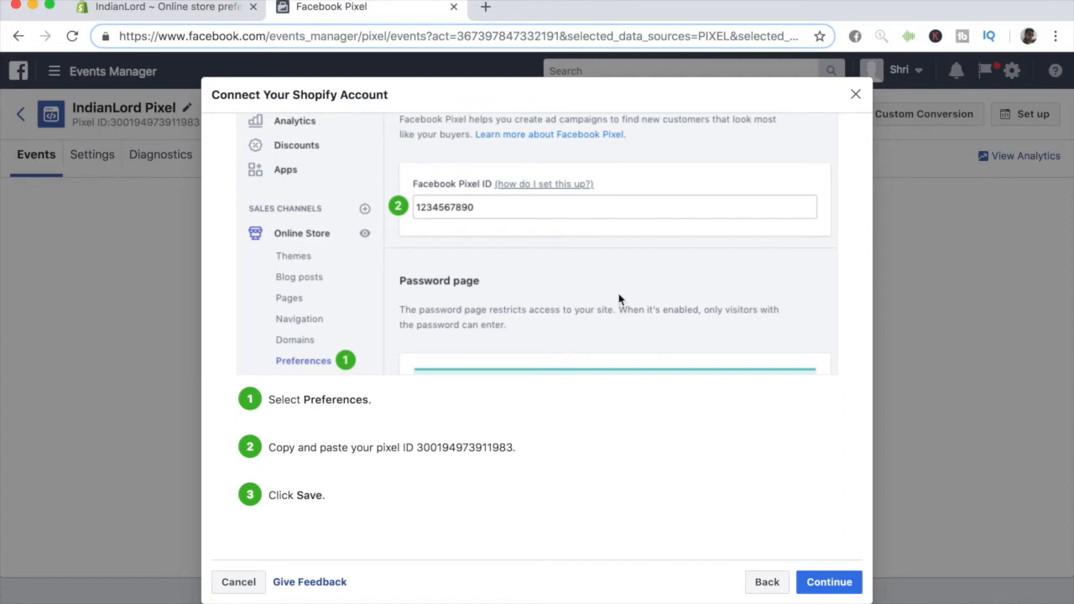
# - Continue the Shopify connection guide to the Verify Connection step
pyautogui.click(828, 582)
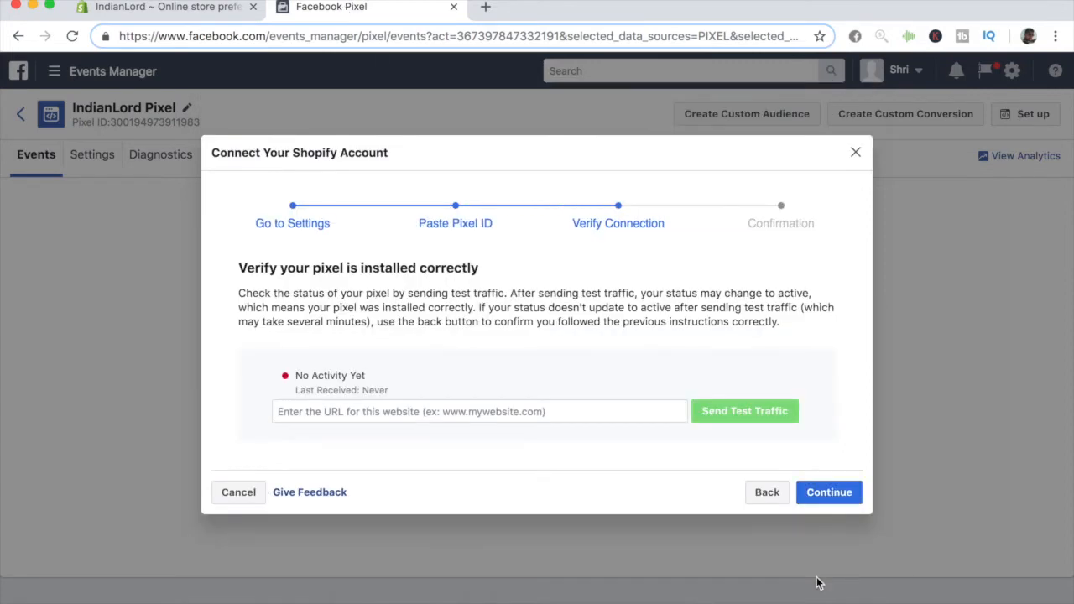
pyautogui.moveTo(646, 484)
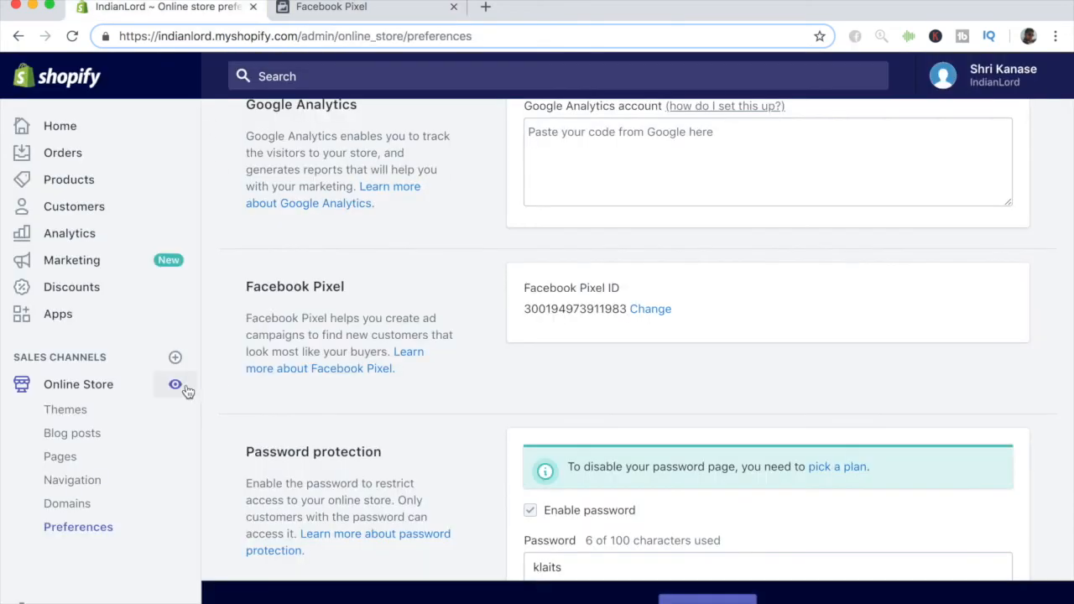
# - View the live IndianLord storefront, then return to the Facebook pixel setup tab
pyautogui.click(176, 384)
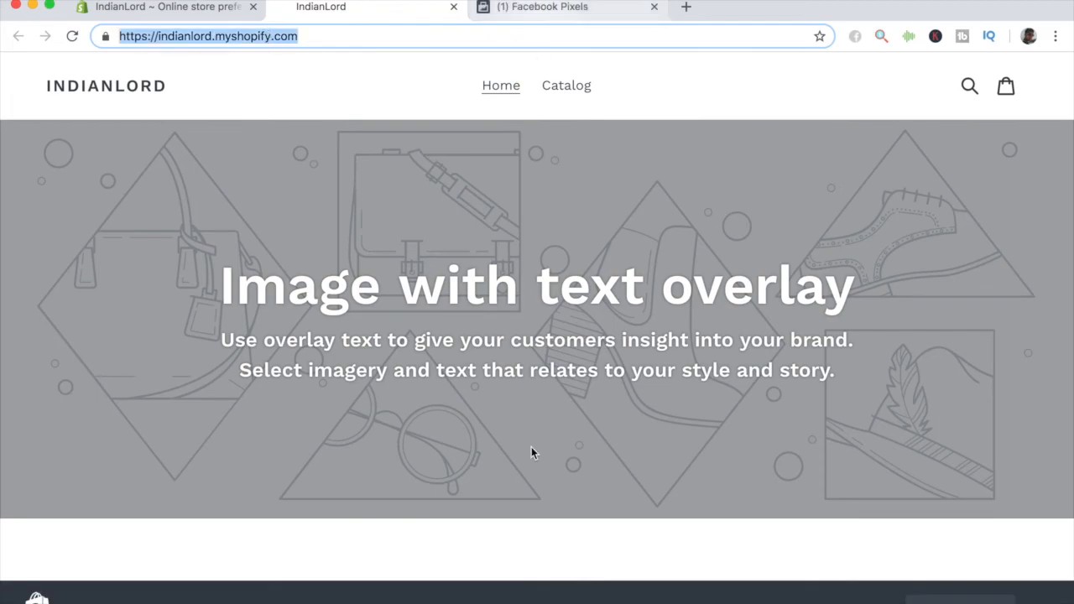
pyautogui.click(566, 7)
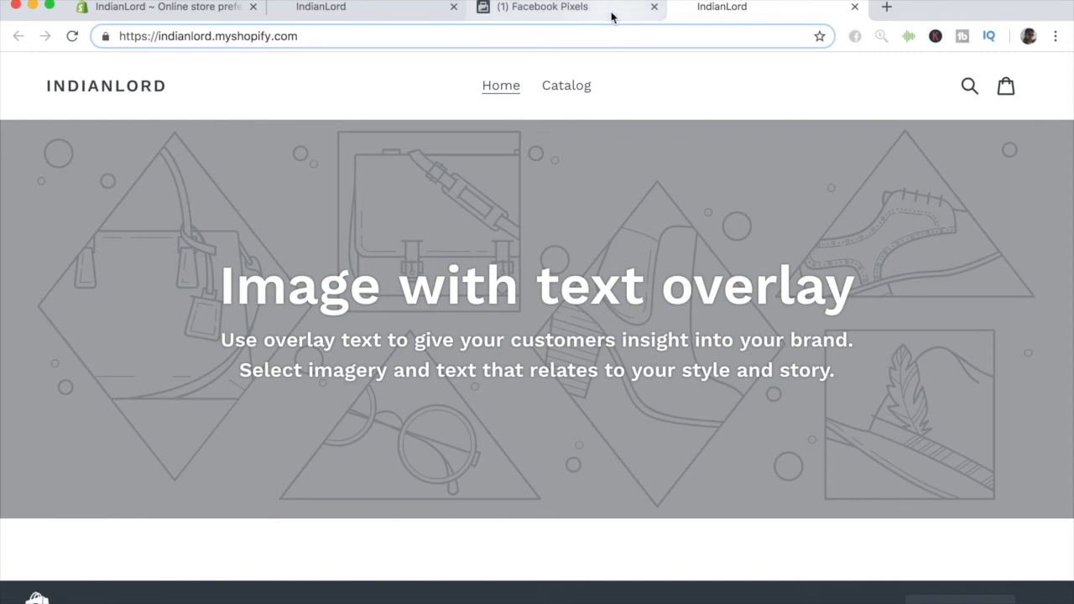
pyautogui.click(545, 7)
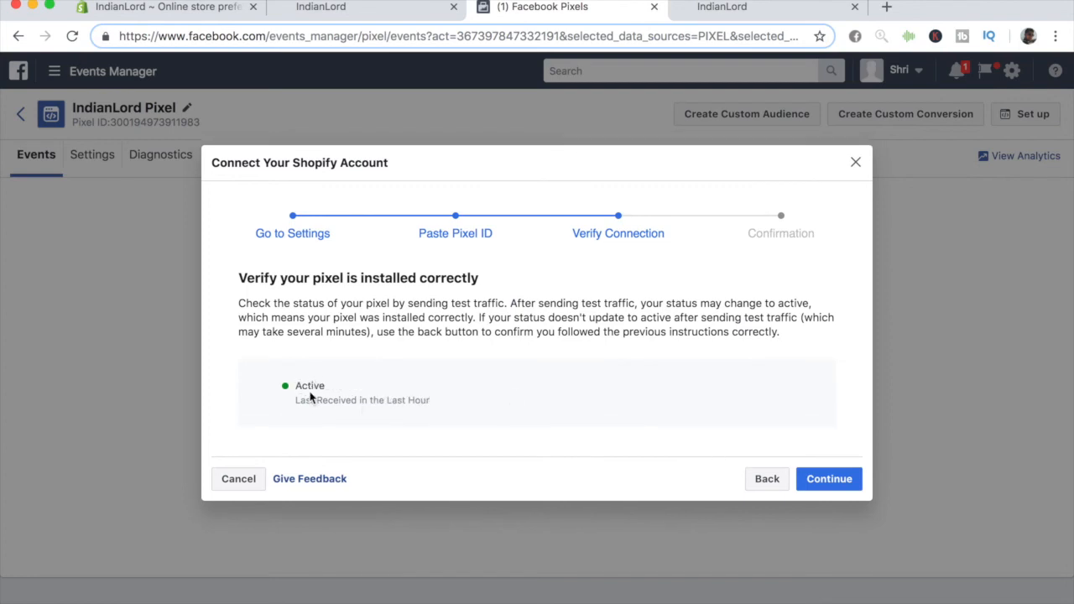
pyautogui.moveTo(302, 400)
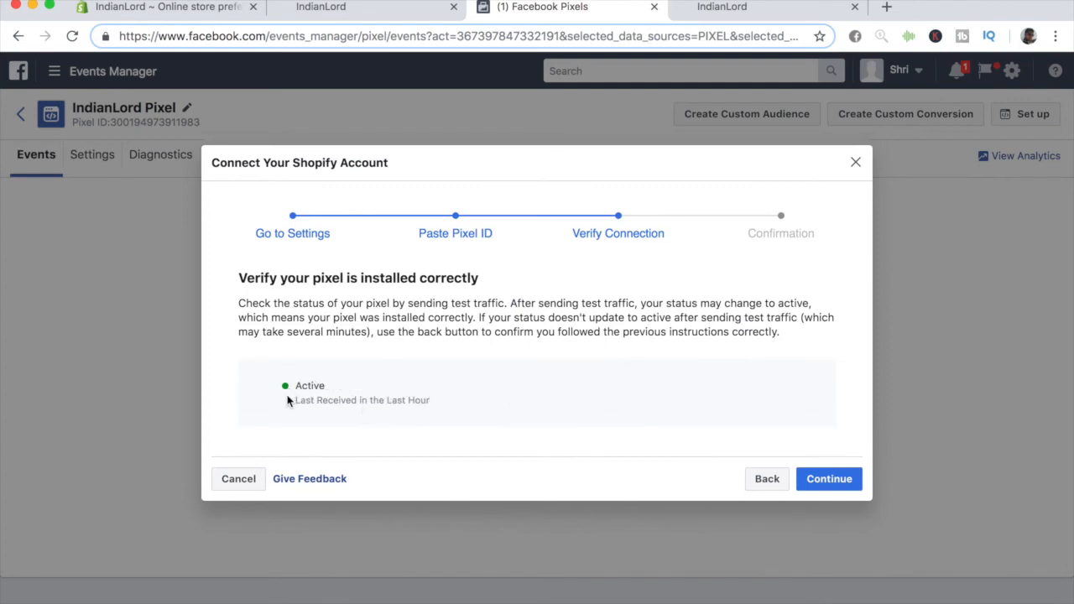
pyautogui.moveTo(364, 421)
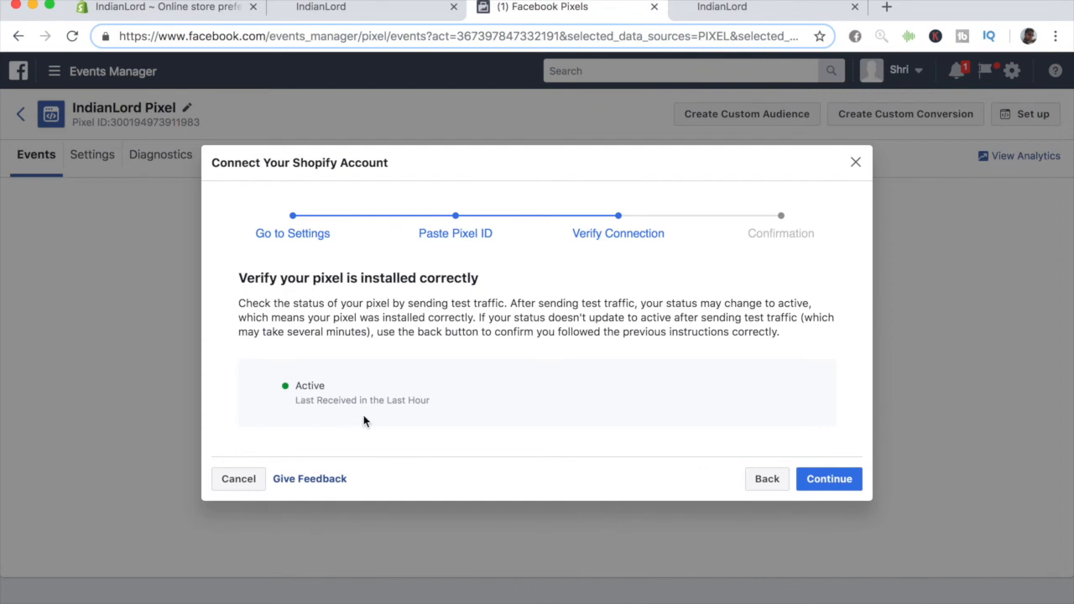
pyautogui.moveTo(385, 425)
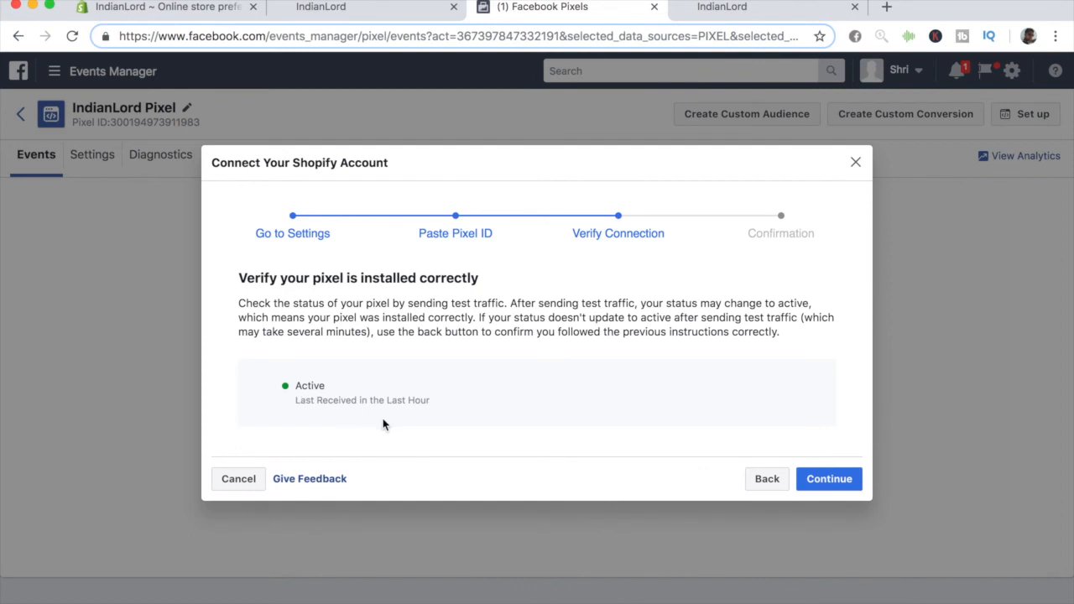
pyautogui.moveTo(789, 517)
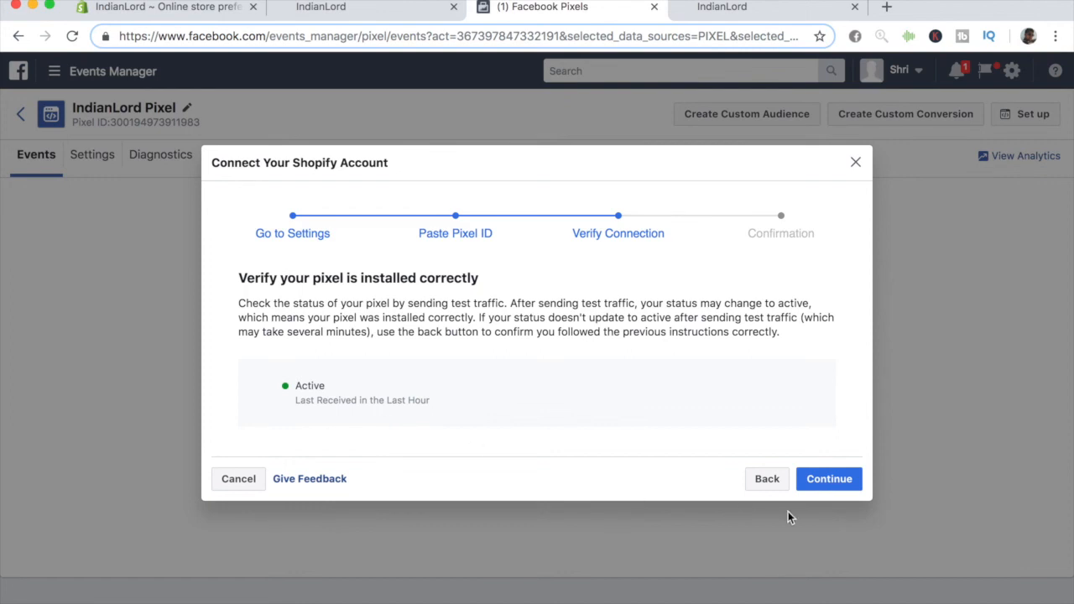
# - With the pixel Active, continue to Setup complete and close the dialog
pyautogui.click(828, 478)
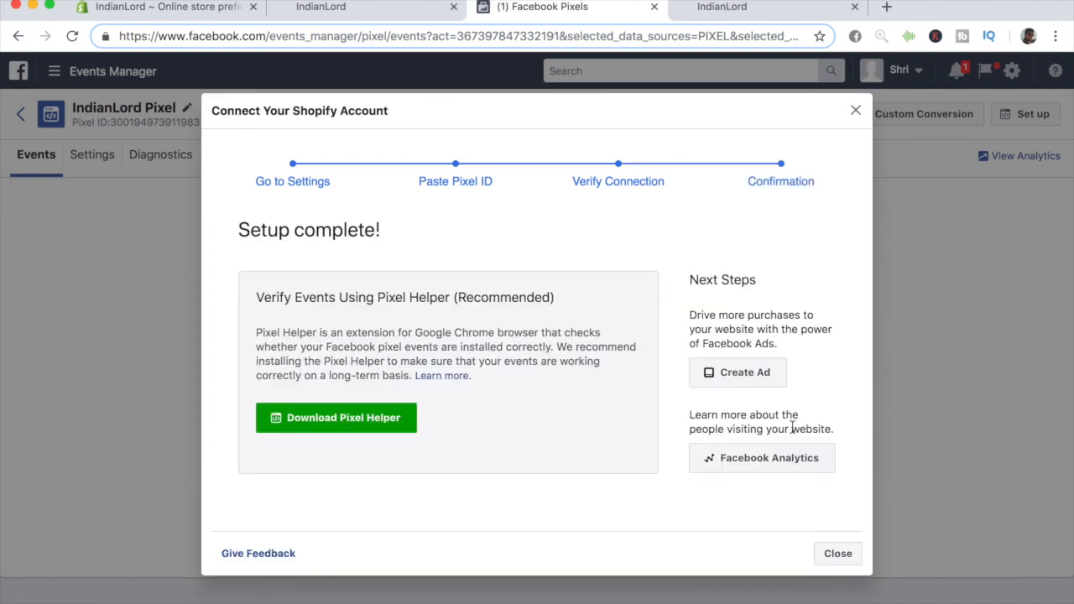
pyautogui.moveTo(373, 285)
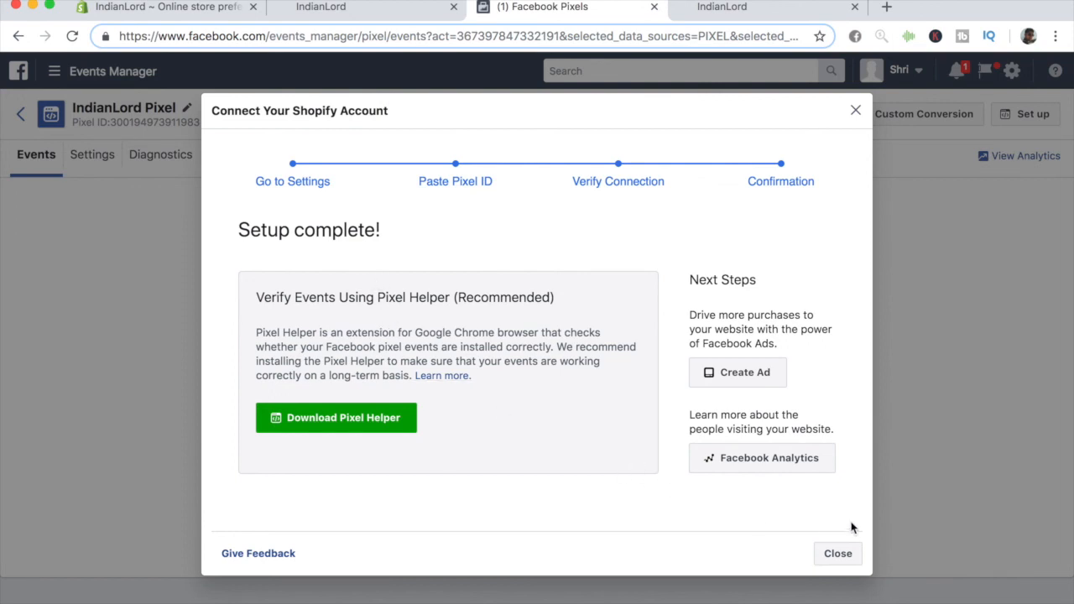
pyautogui.click(836, 552)
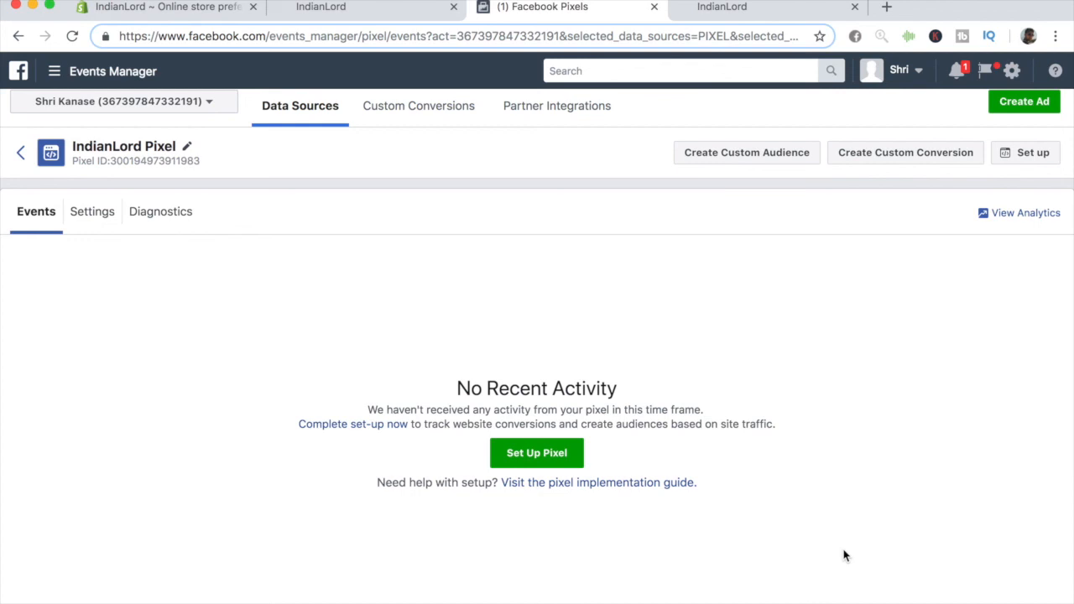
pyautogui.moveTo(854, 593)
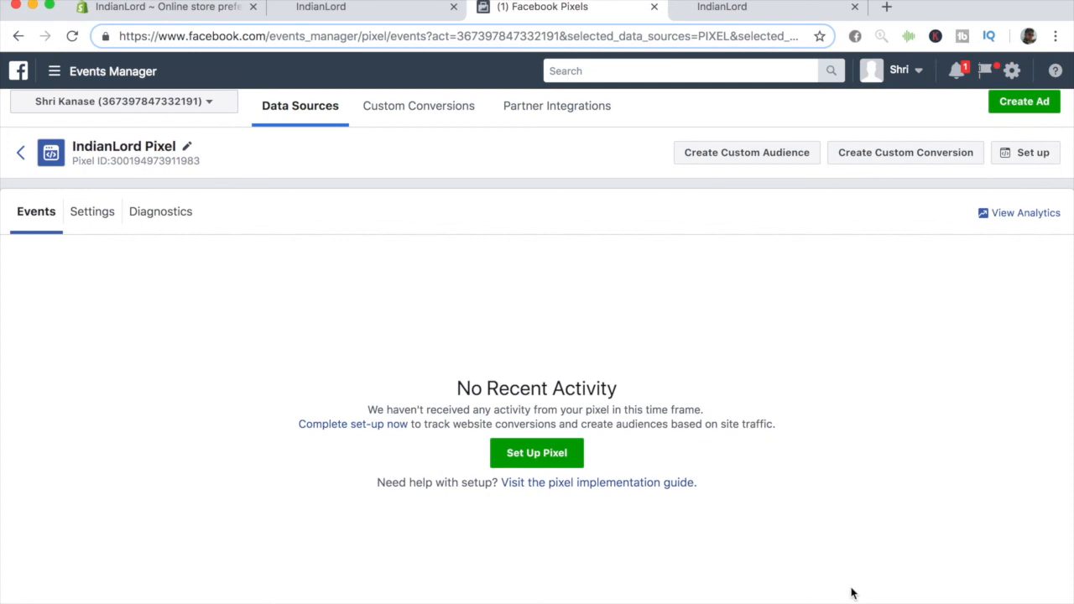